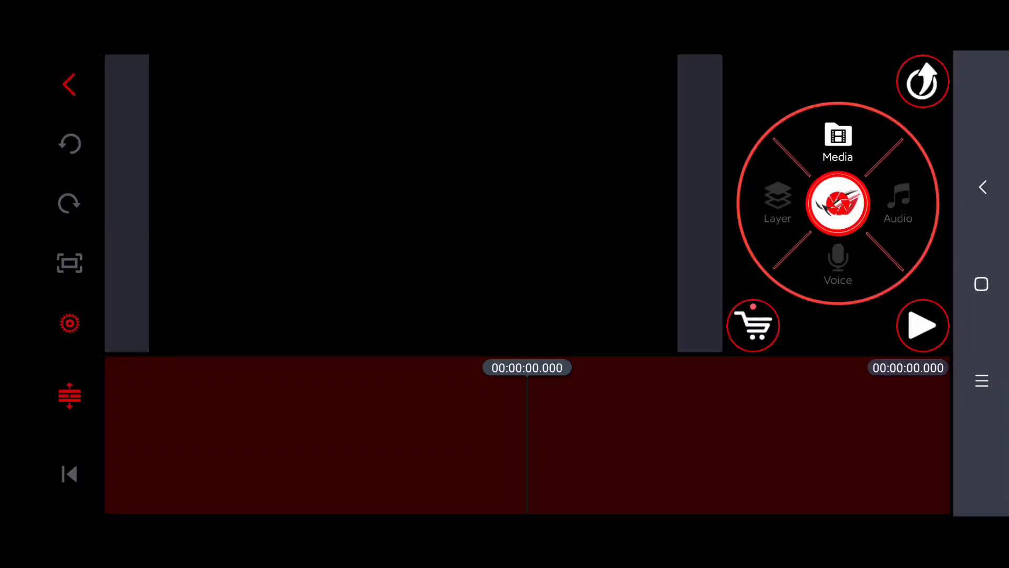
- Add skateboarding clips from the Converted folder, totaling about 31 seconds
left_click(838, 141)
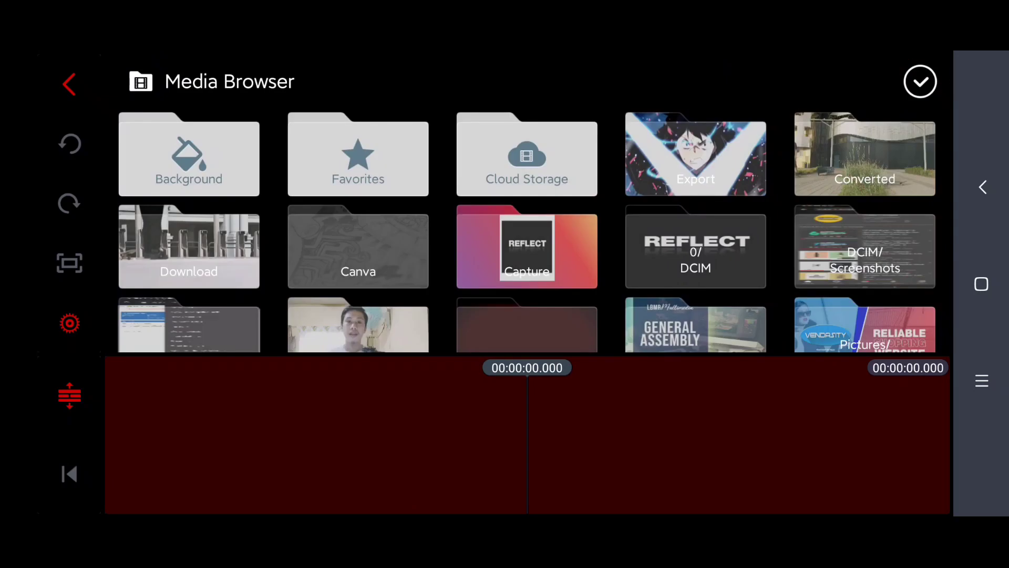
scroll("up", 3)
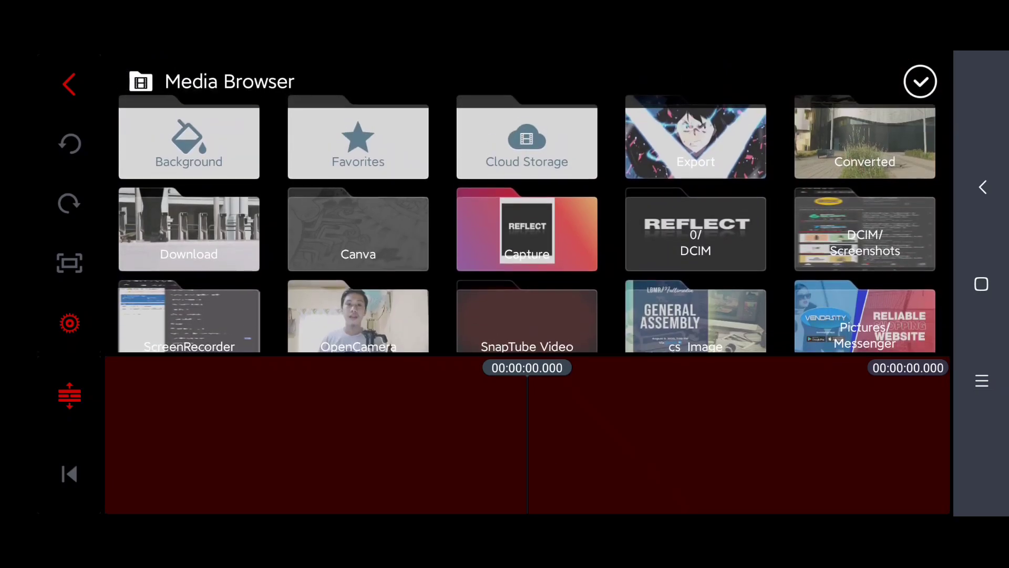
left_click(865, 138)
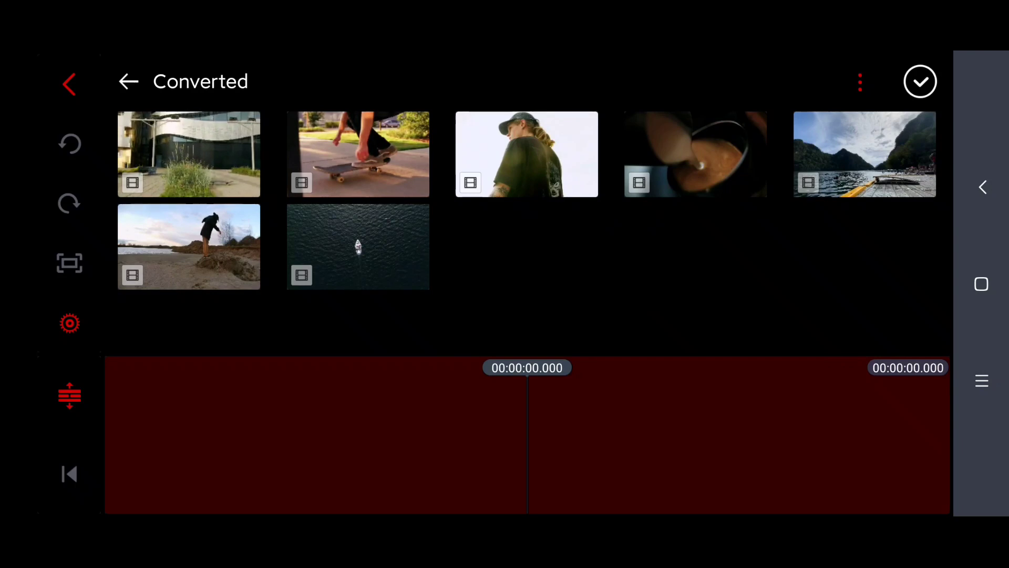
left_click(527, 154)
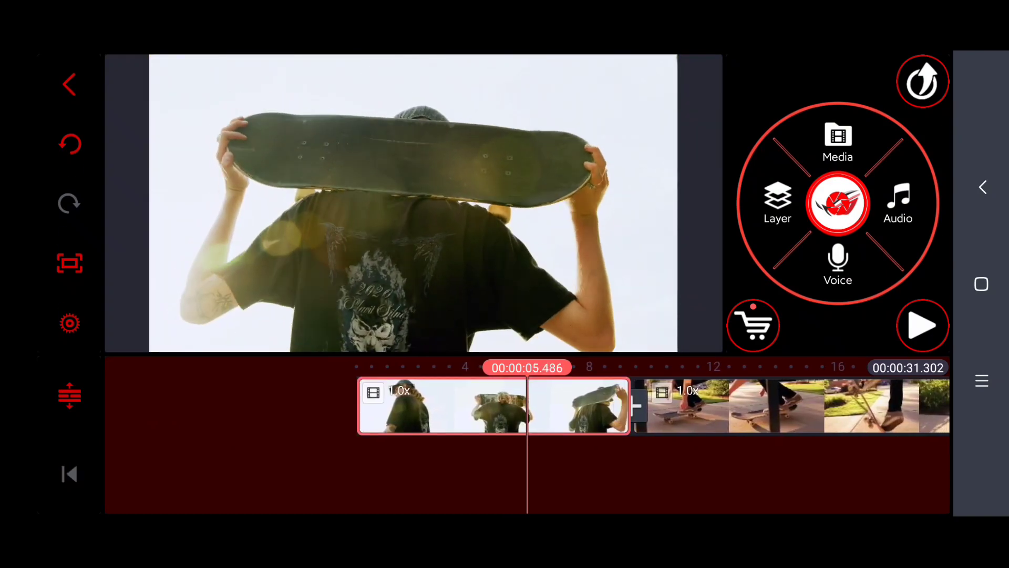
- Split the long skateboarding clip at the playhead, shortening the project to about 27.7 seconds
left_click(441, 406)
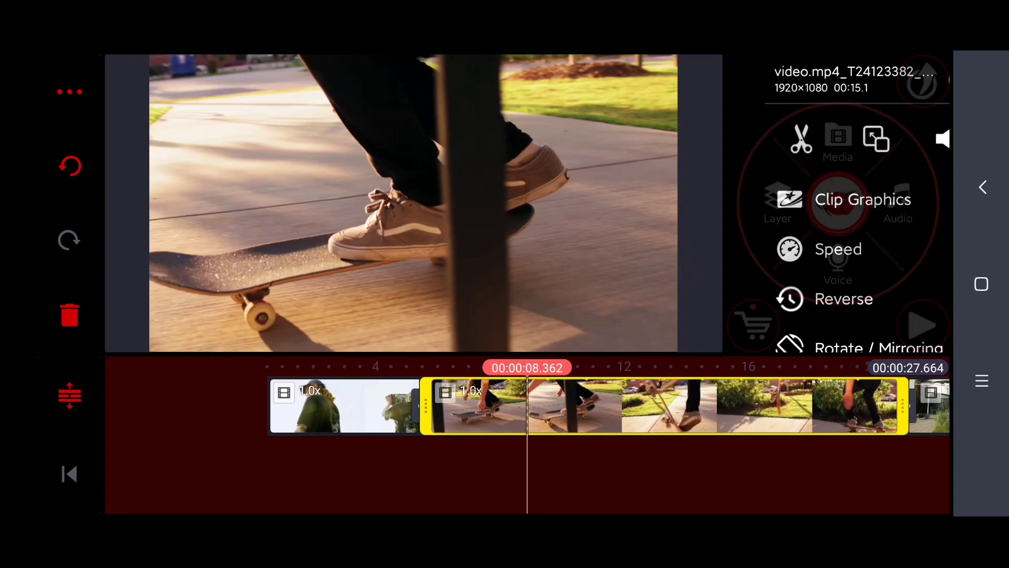
left_click(801, 138)
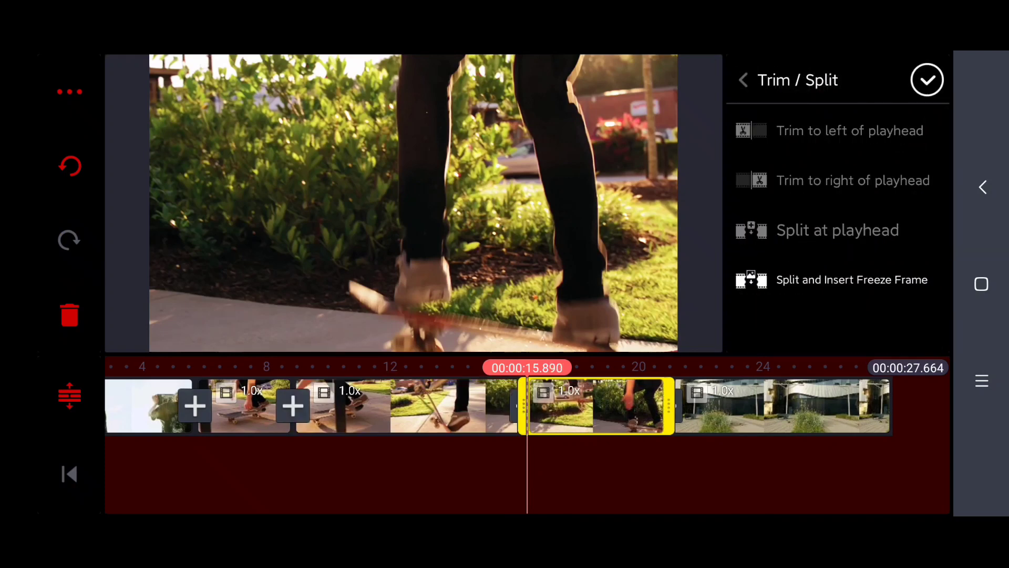
left_click(927, 80)
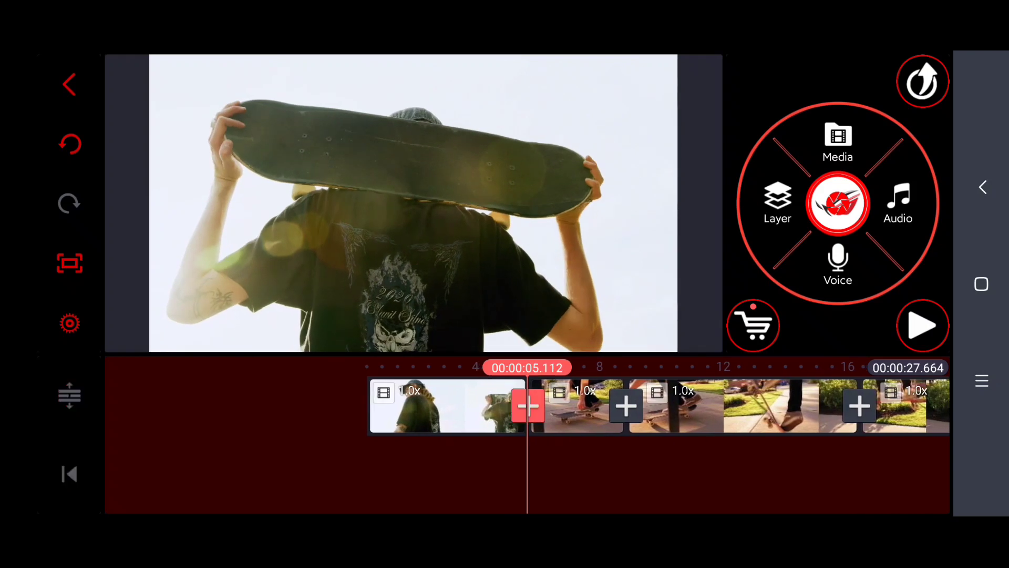
- Join clips 1 and 2 with All Hallows Glitch variant 04
left_click(529, 406)
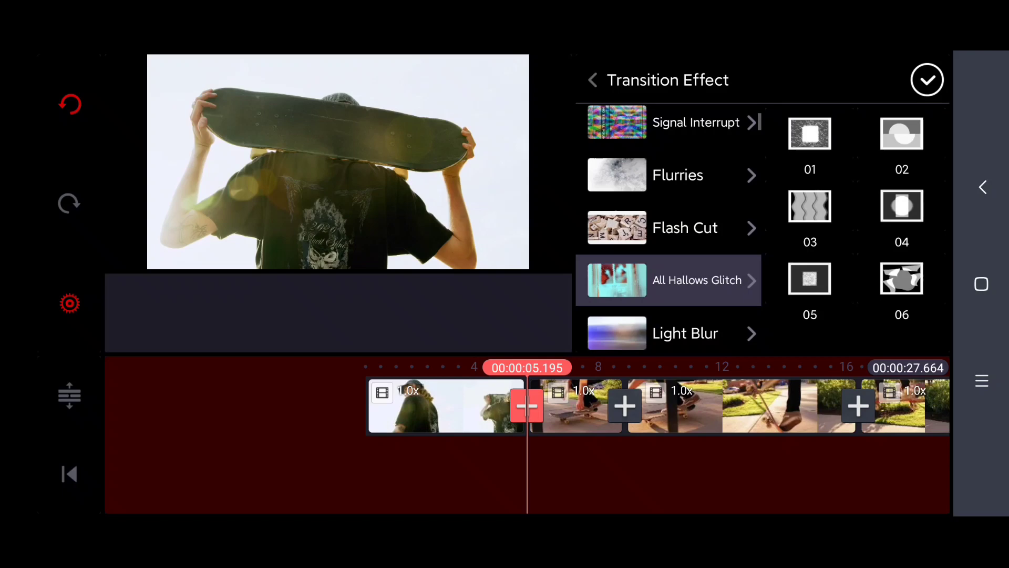
left_click(810, 133)
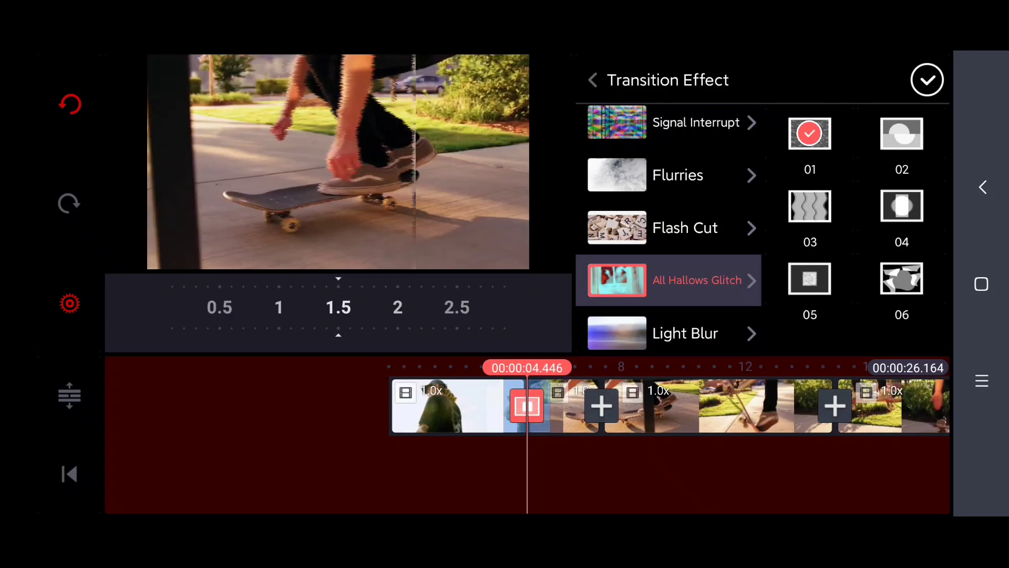
left_click(902, 206)
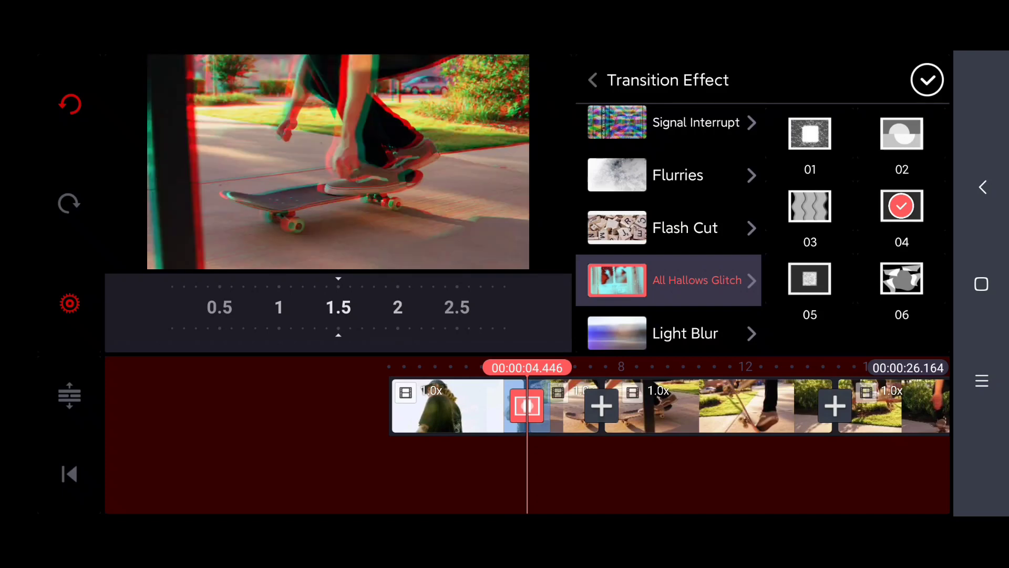
left_click(927, 79)
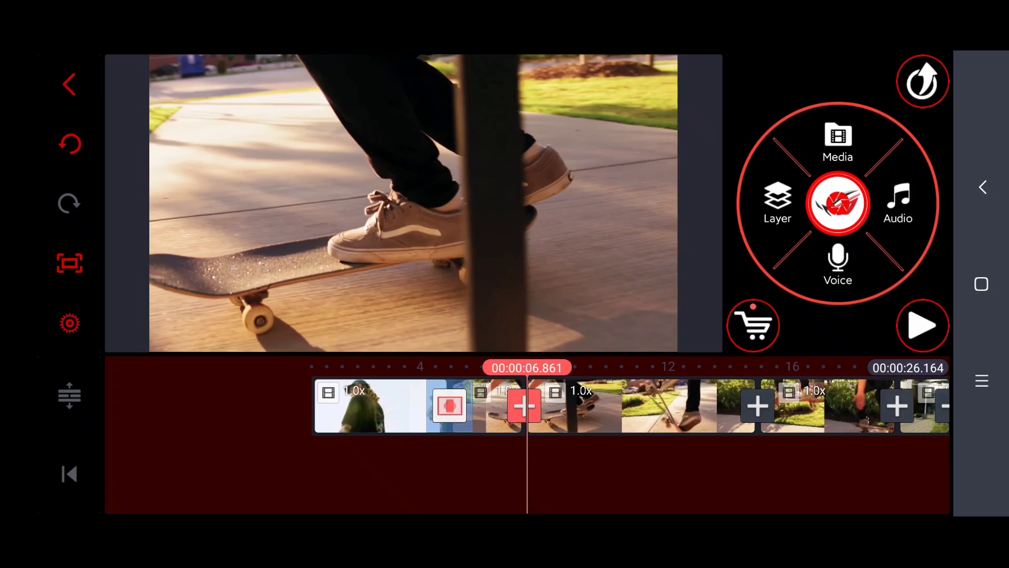
- Link clips 2 and 3 with the Flash Glitch transition
left_click(525, 405)
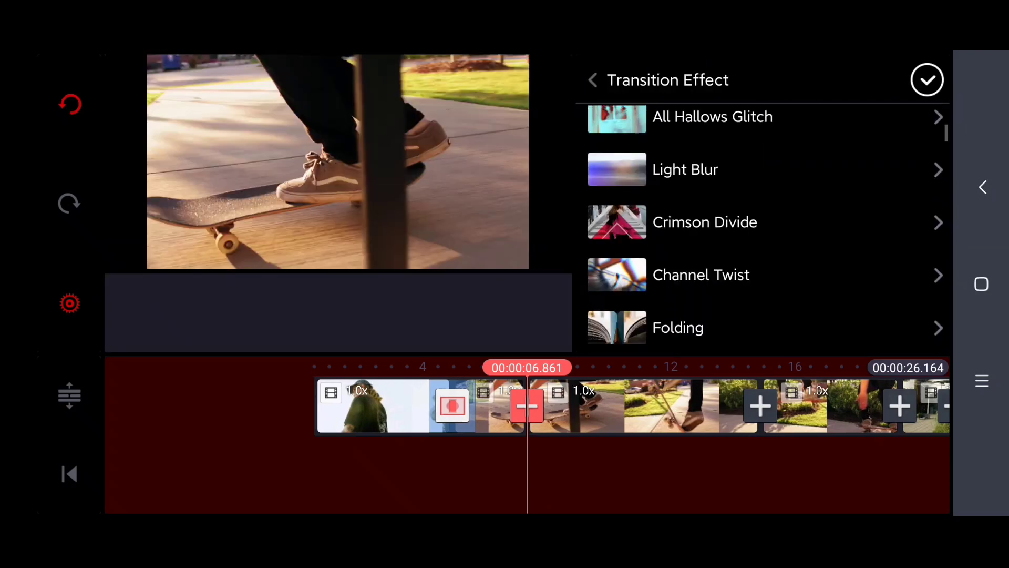
scroll("down", 3)
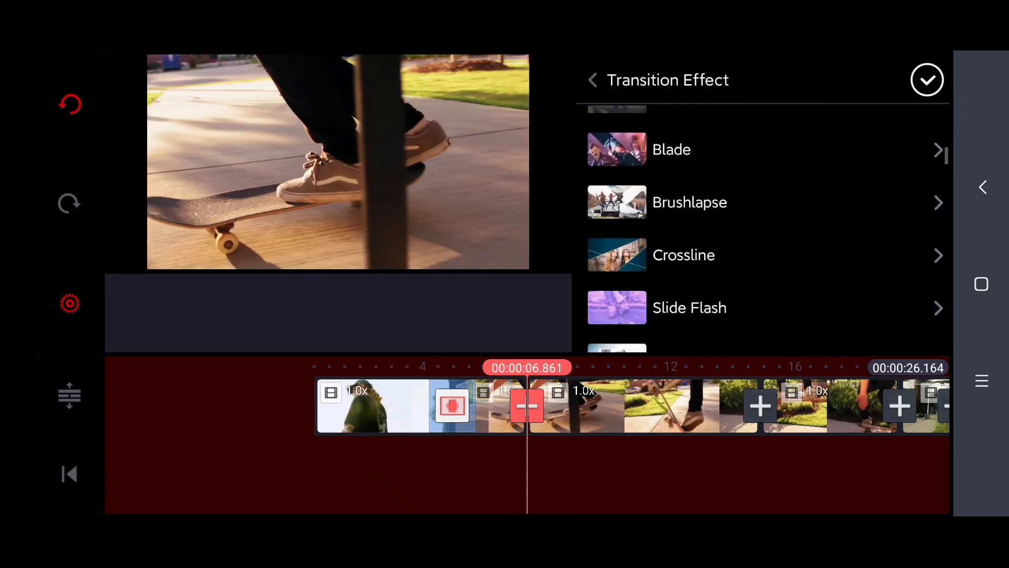
scroll("up", 3)
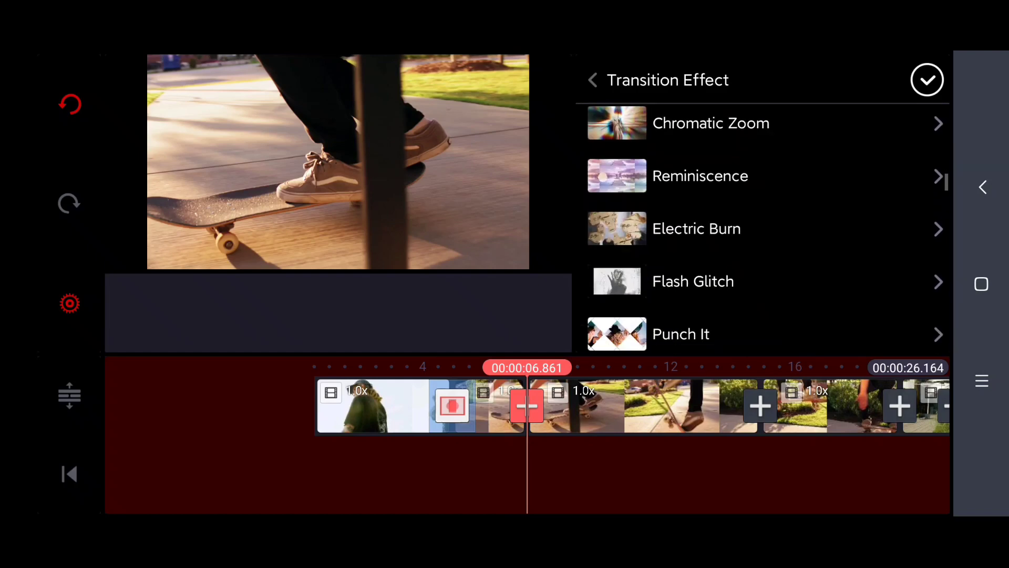
left_click(694, 281)
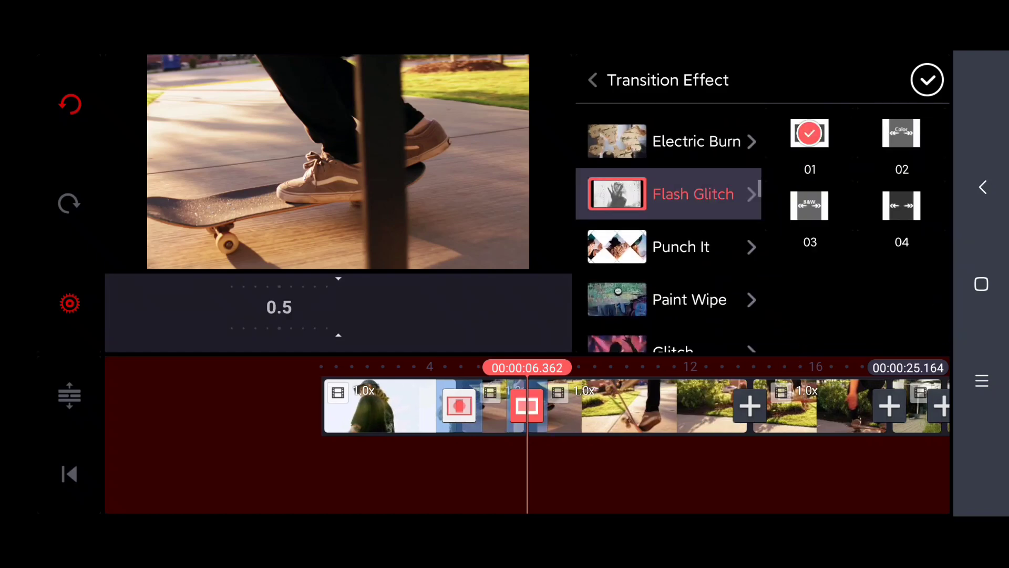
left_click(810, 206)
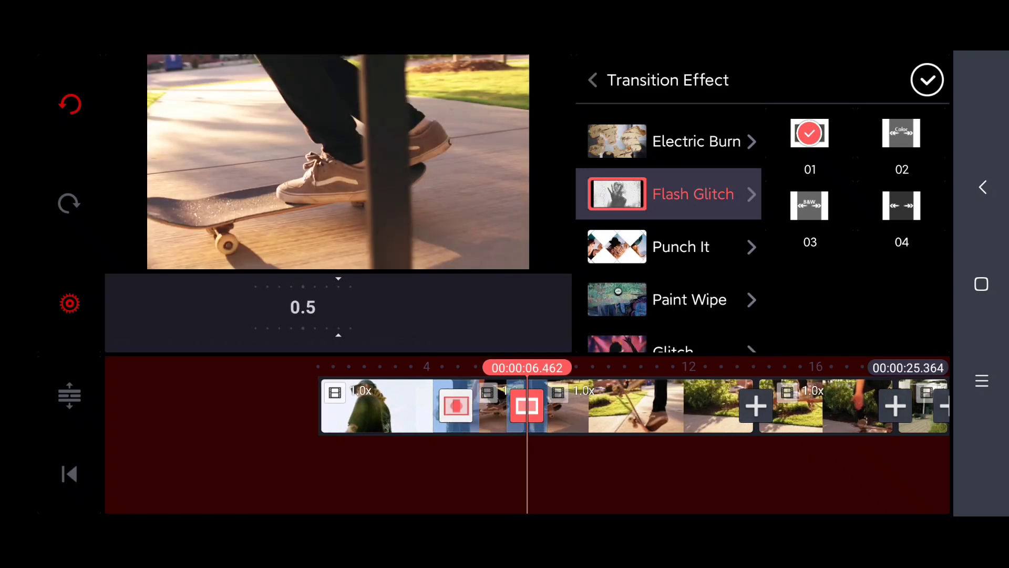
left_click(927, 79)
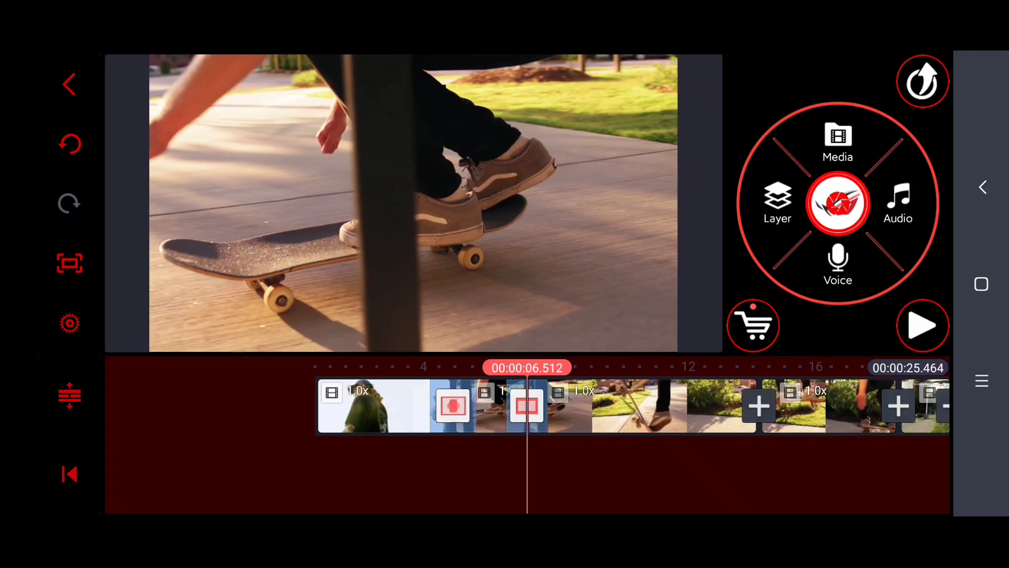
left_click(923, 325)
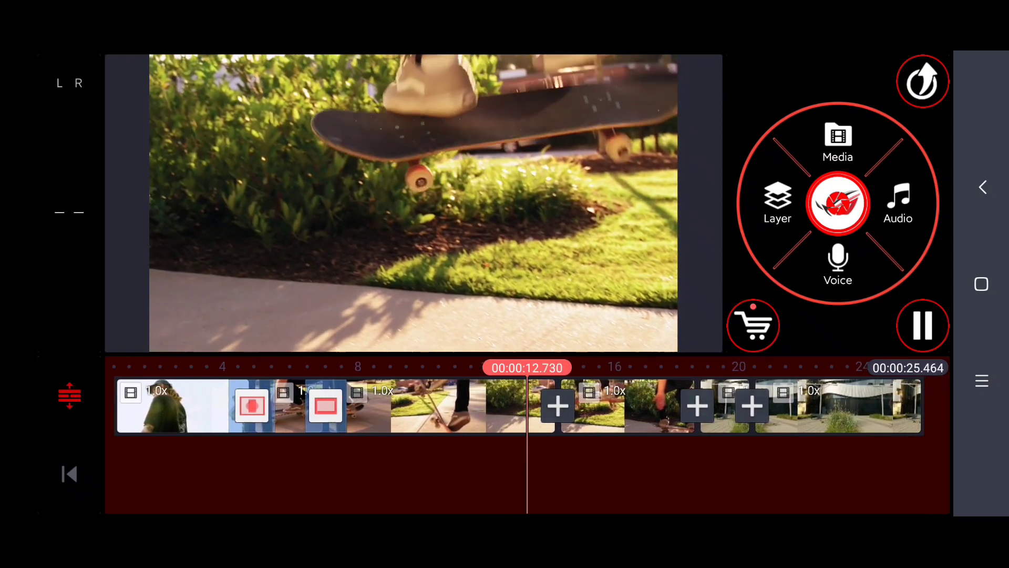
left_click(923, 324)
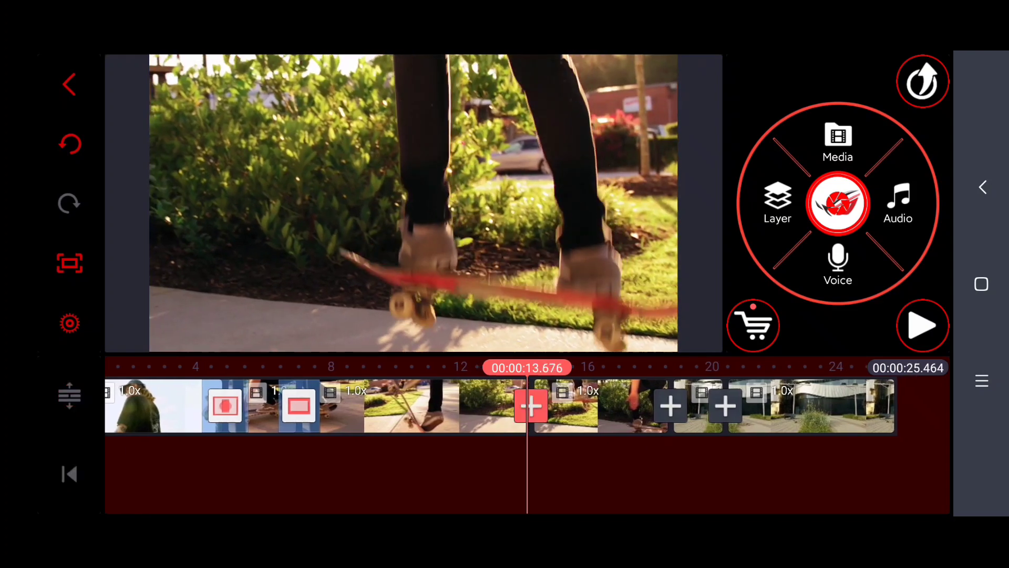
- Browse the Transition Effect list for the junction near 13.7 seconds
left_click(532, 406)
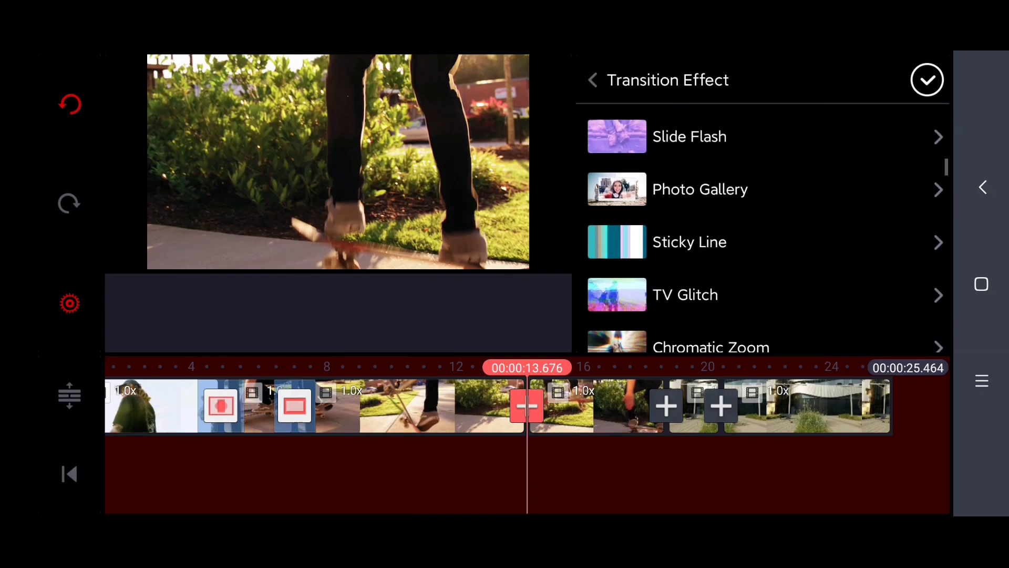
scroll("up", 3)
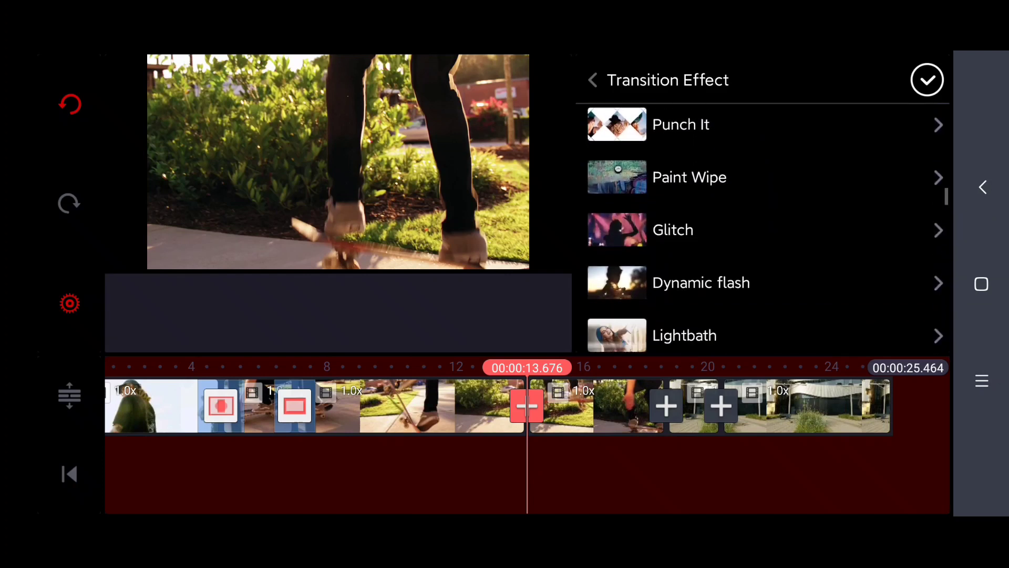
scroll("down", 3)
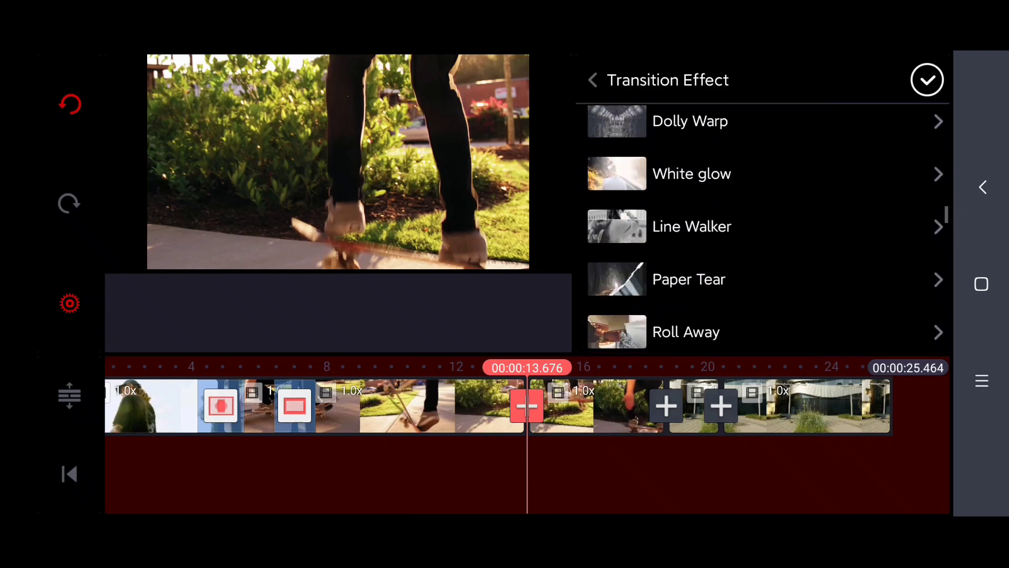
scroll("down", 3)
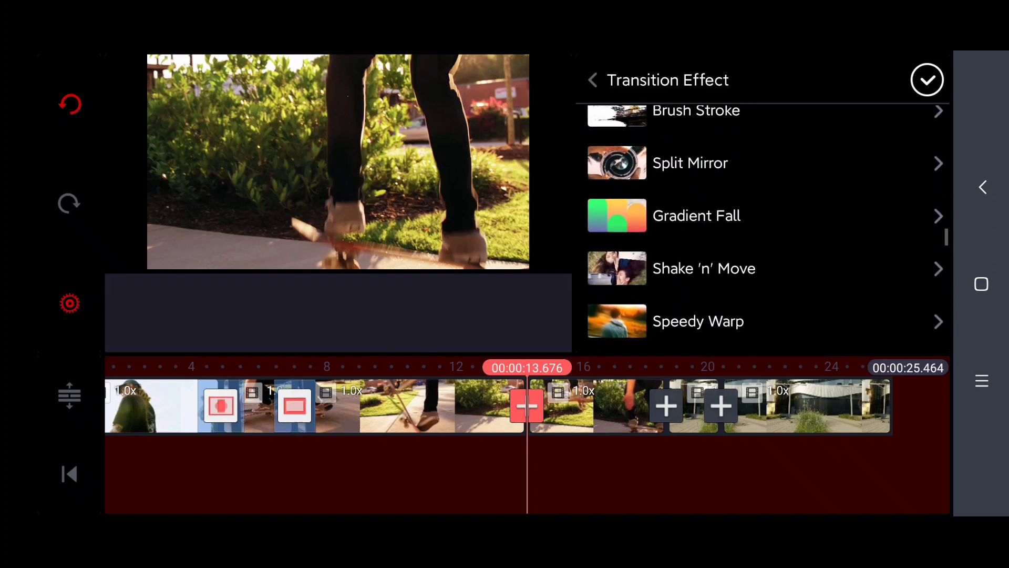
scroll("down", 3)
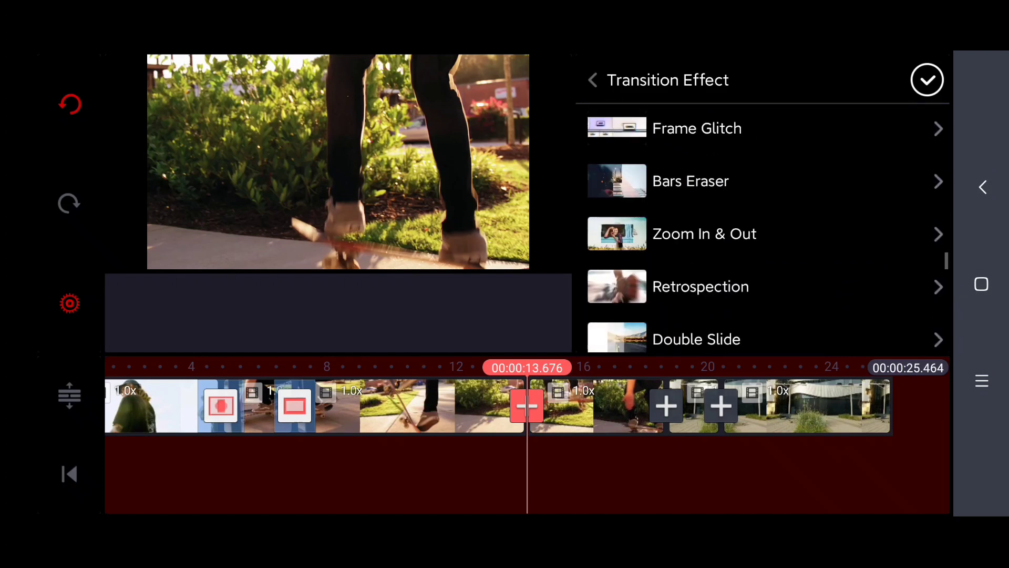
scroll("down", 3)
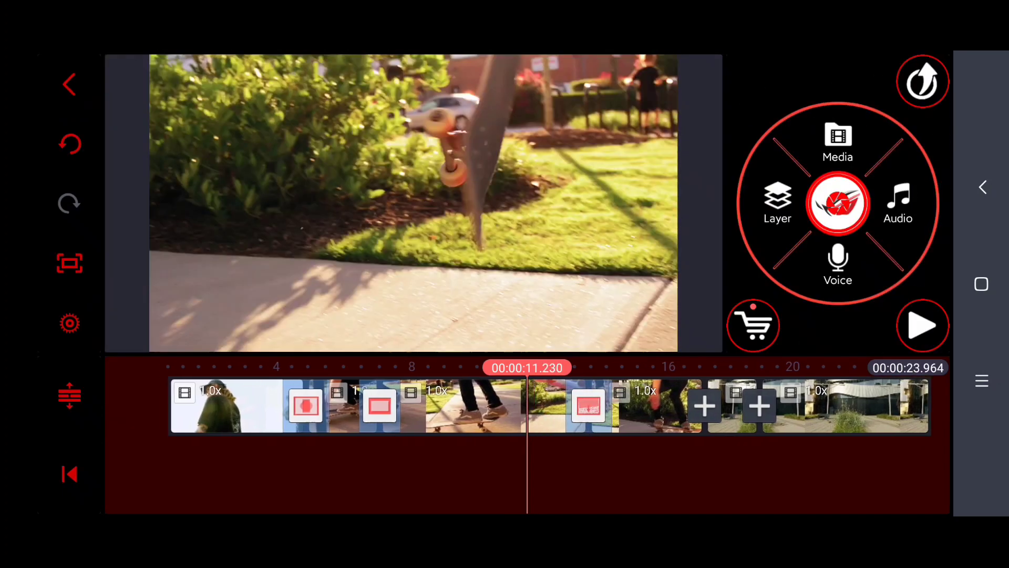
left_click(923, 325)
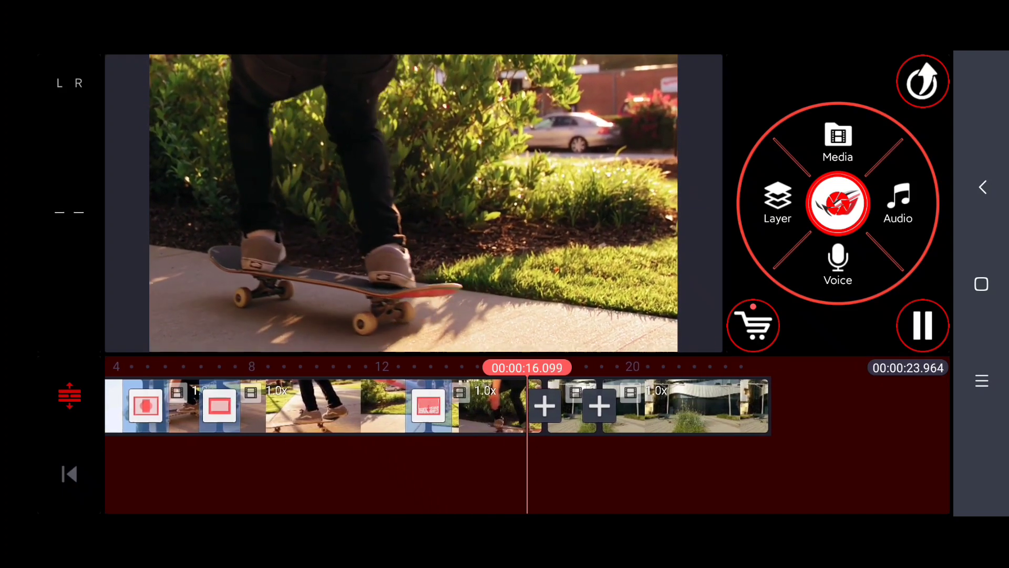
left_click(924, 325)
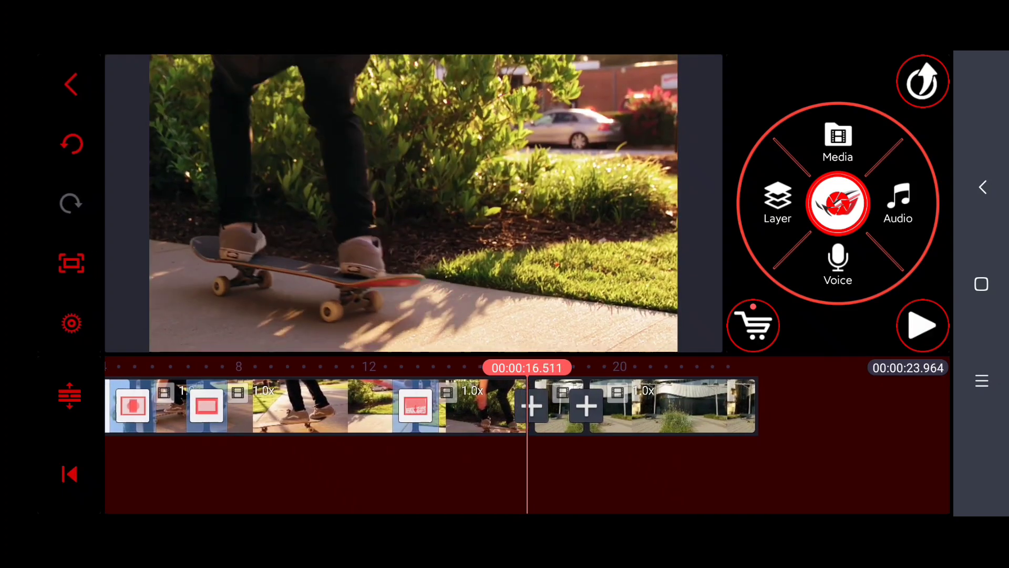
- Apply Signal Interrupt variant 04 at the junction near 16.5 seconds
left_click(533, 406)
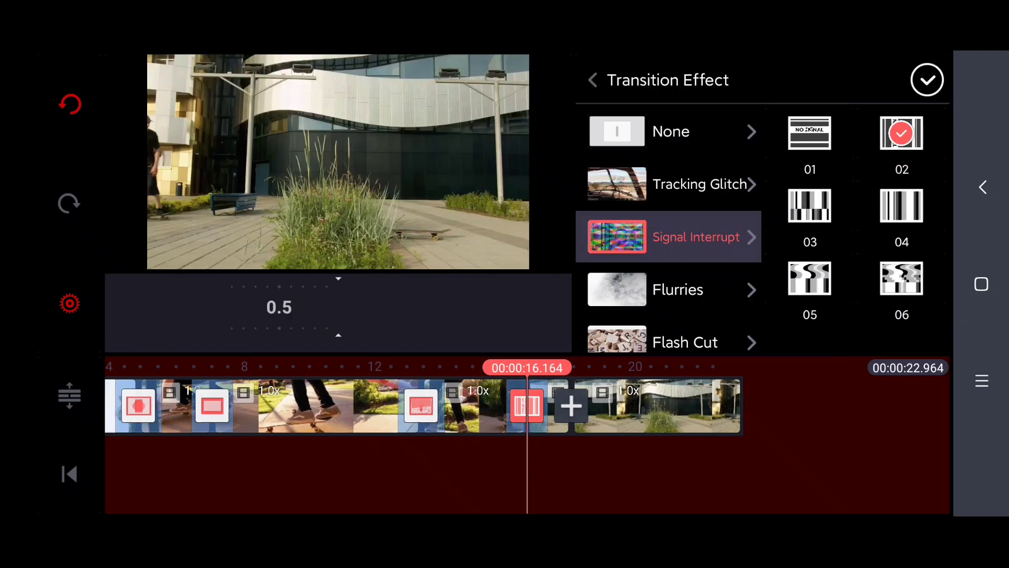
left_click(902, 206)
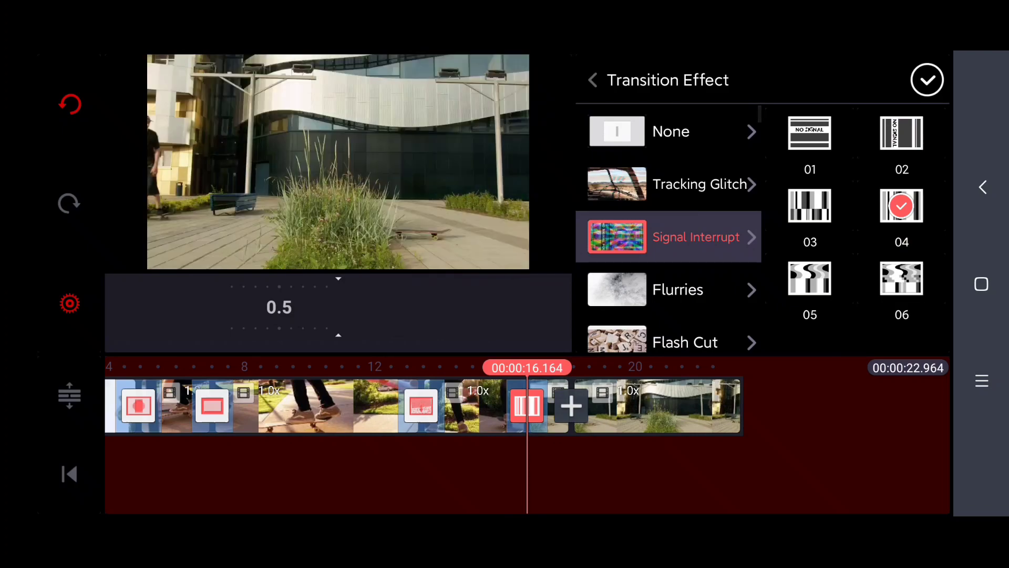
left_click(927, 80)
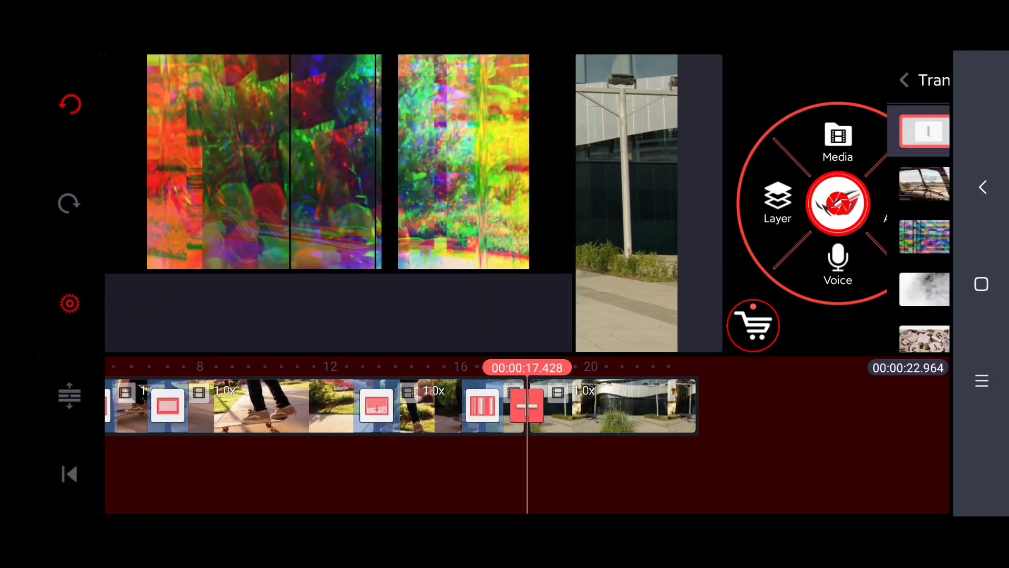
- Apply All Hallows Glitch variant 04 to the last junction
left_click(925, 131)
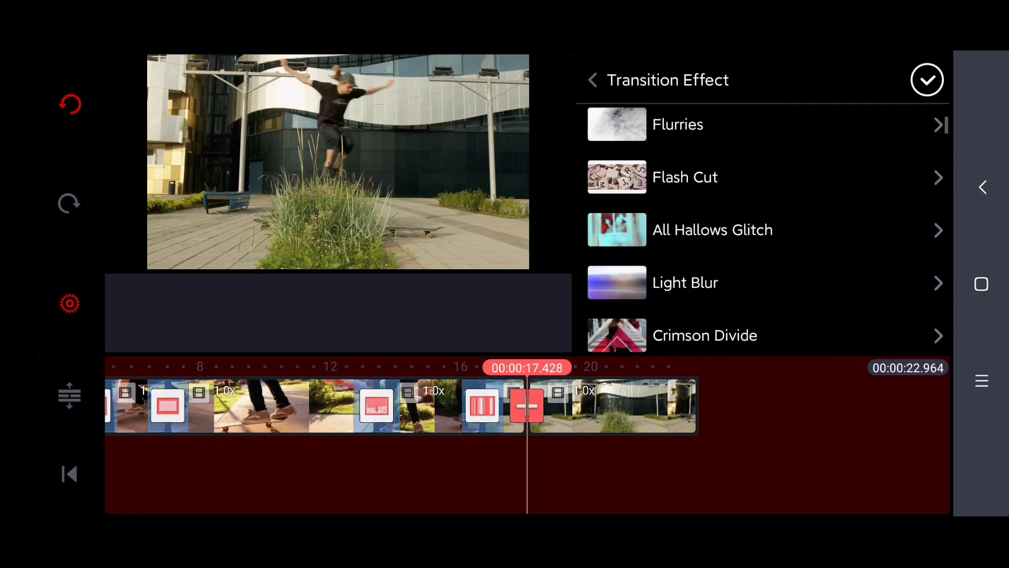
scroll("down", 3)
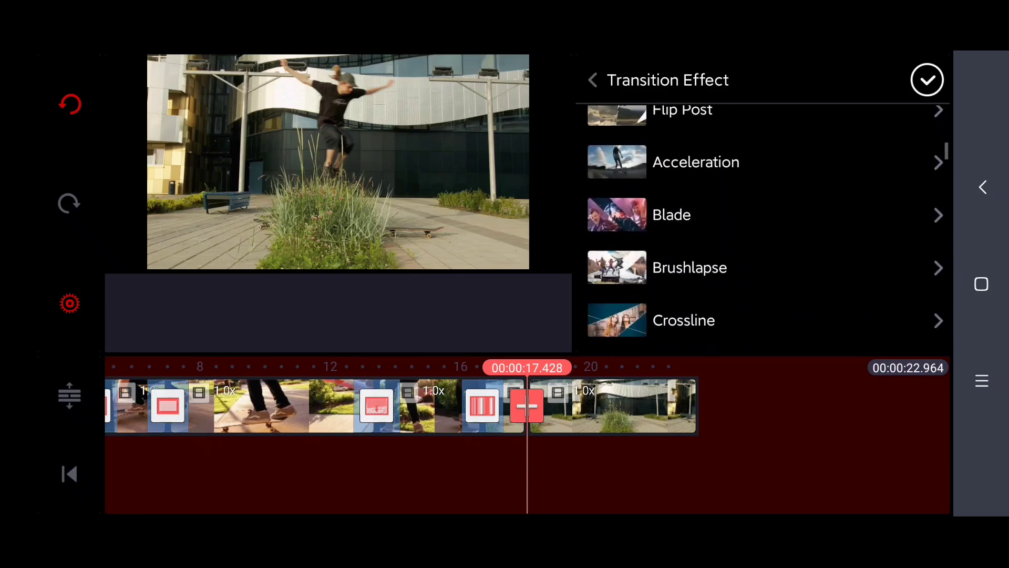
left_click(696, 161)
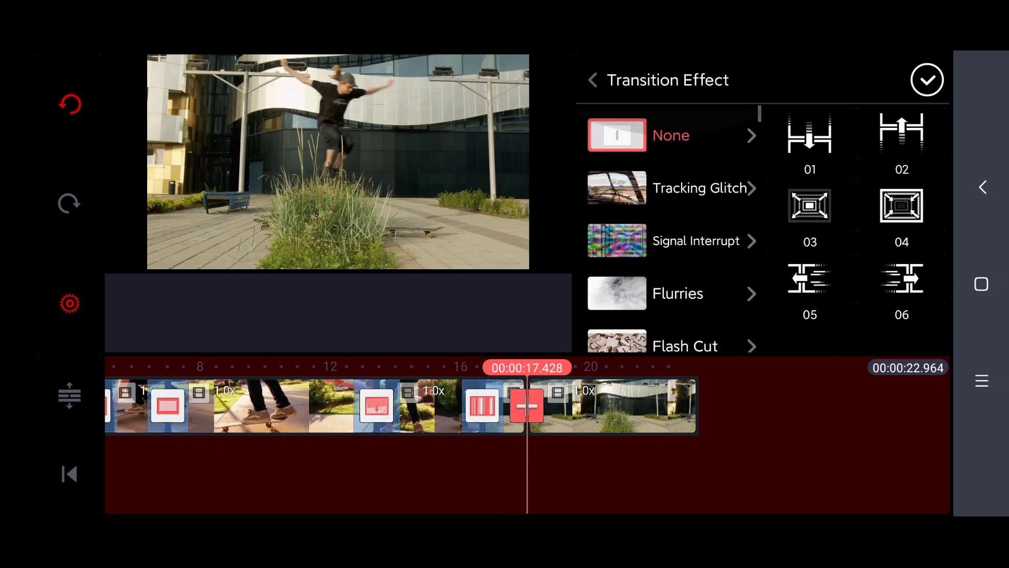
scroll("down", 3)
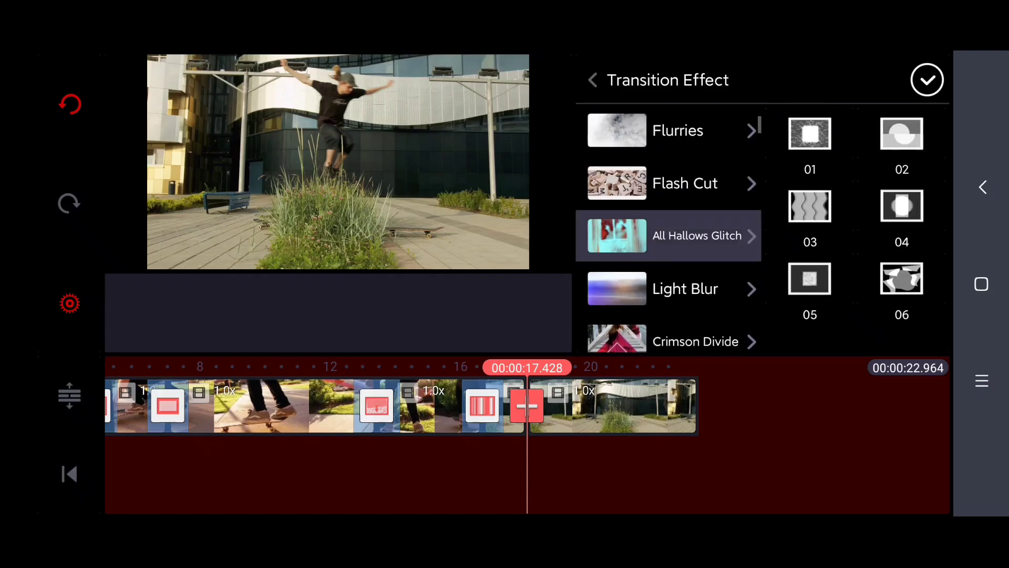
left_click(901, 206)
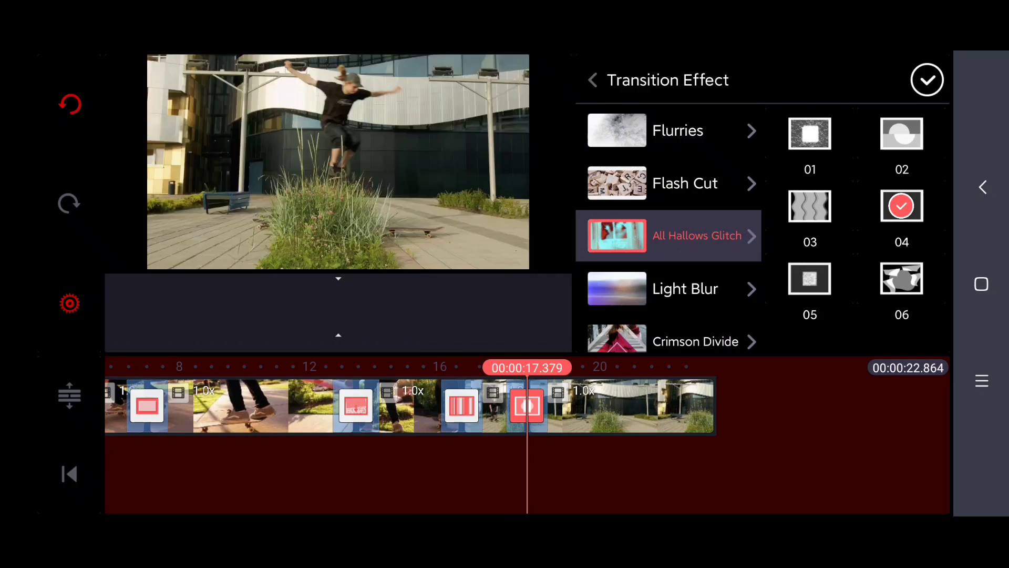
left_click(927, 80)
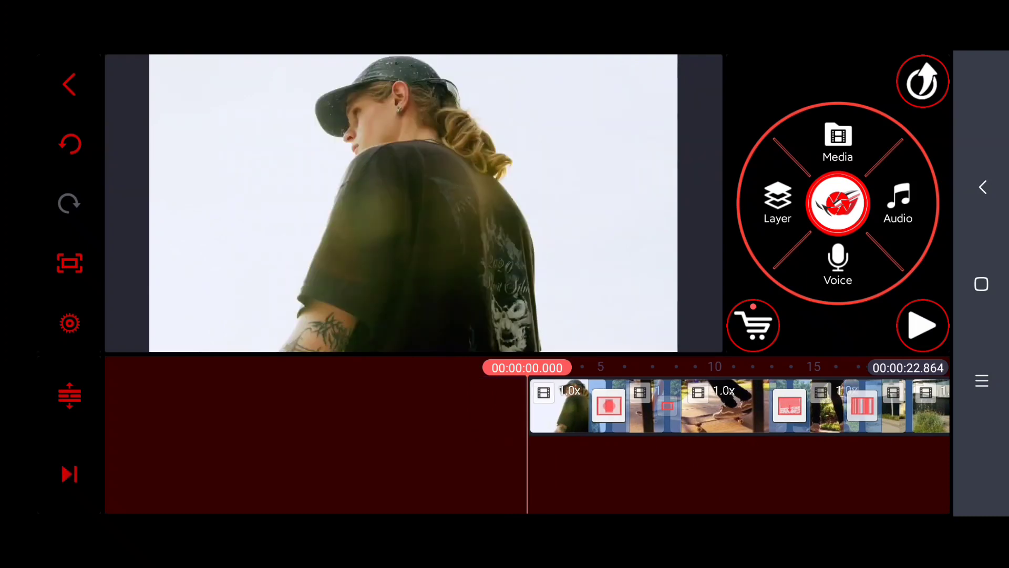
- Add NEFFEX 'All These Thoughts' under the clips and preview it
left_click(898, 203)
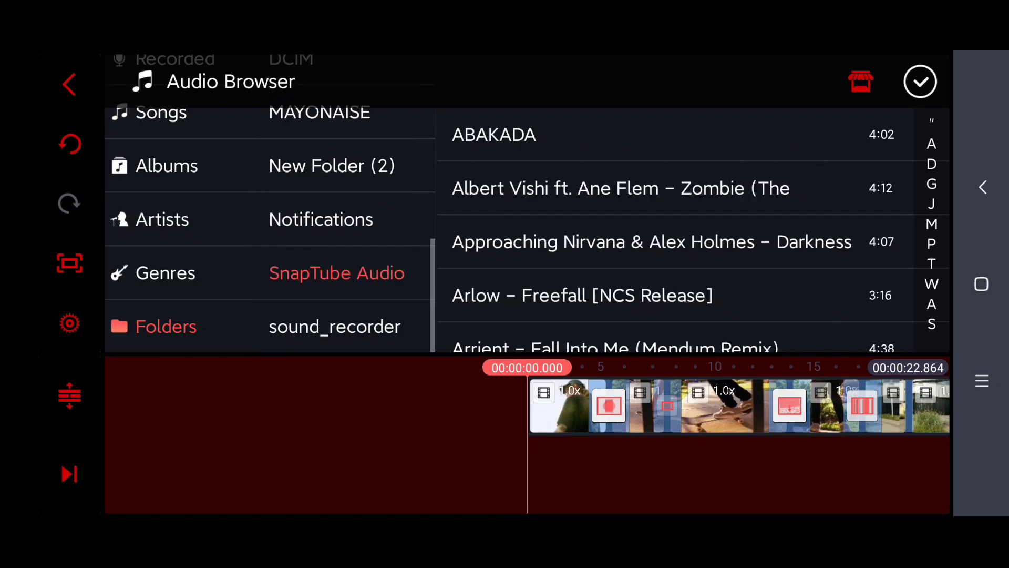
scroll("down", 3)
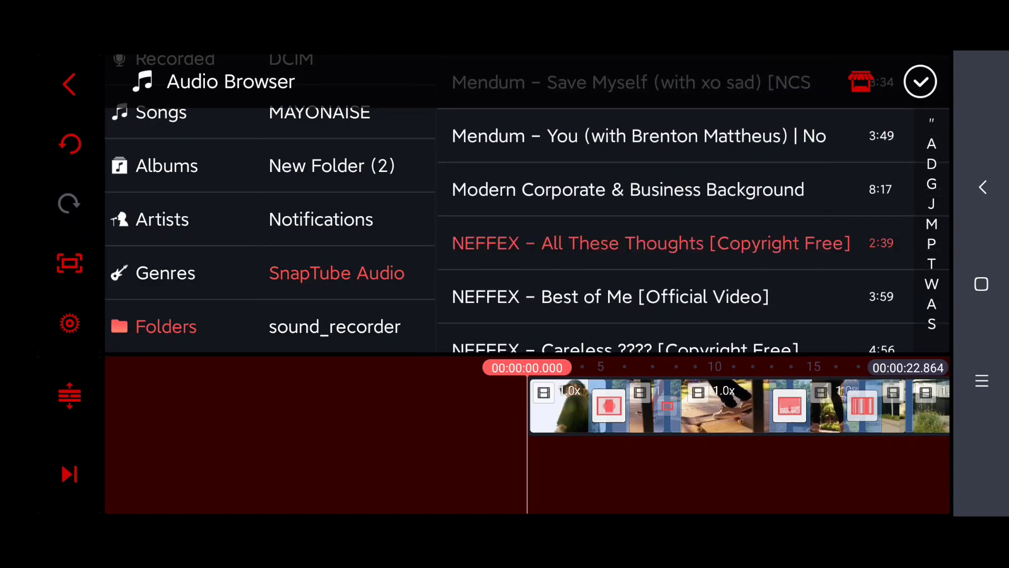
left_click(797, 243)
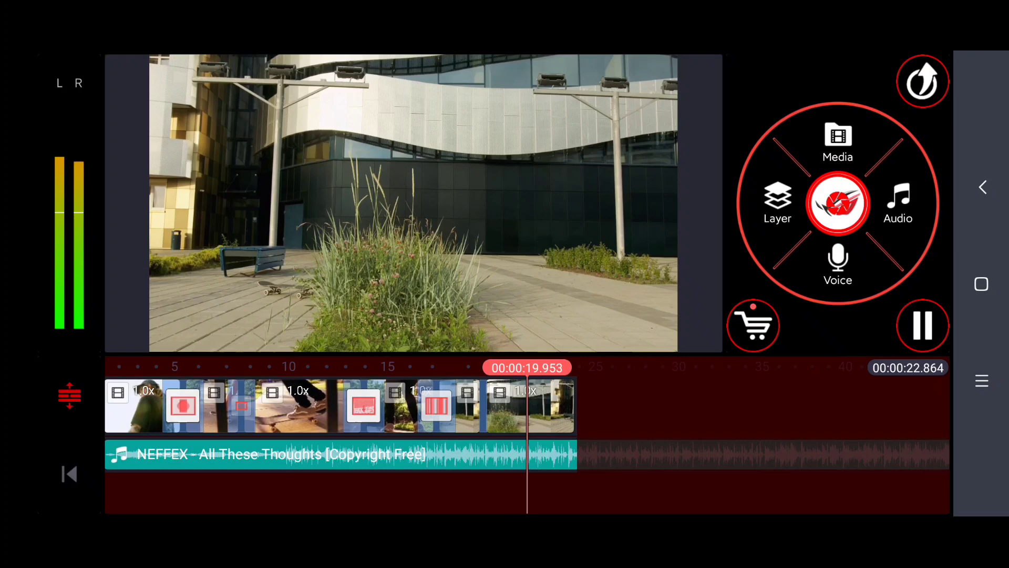
left_click(527, 405)
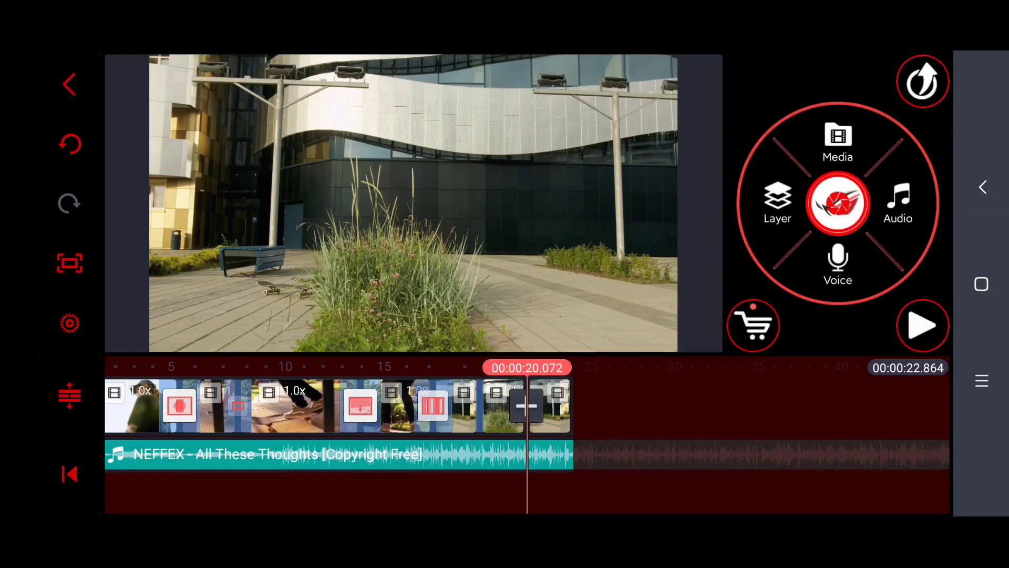
- Try the first Dynamic flash variant on the final clip join
left_click(528, 406)
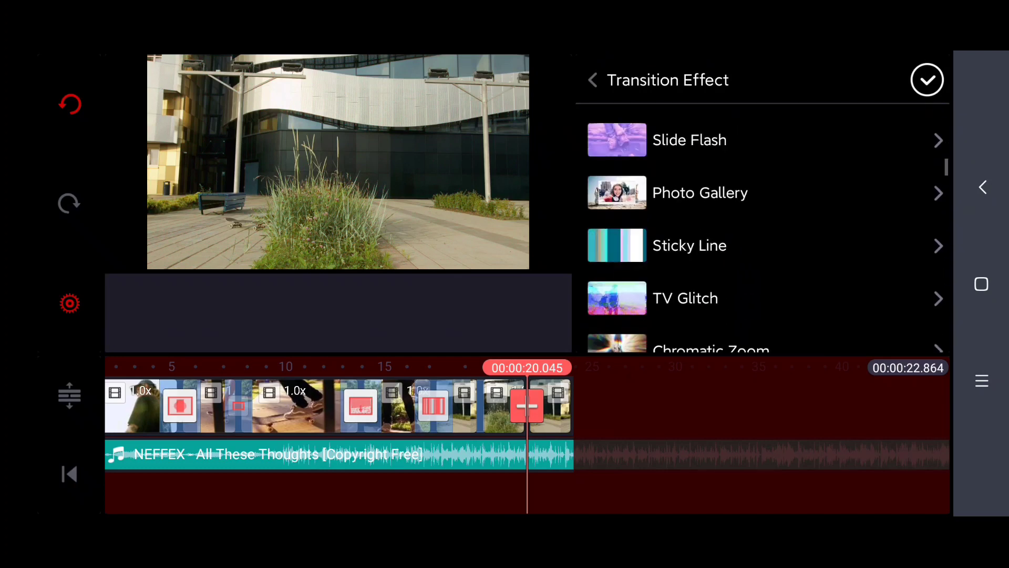
scroll("down", 3)
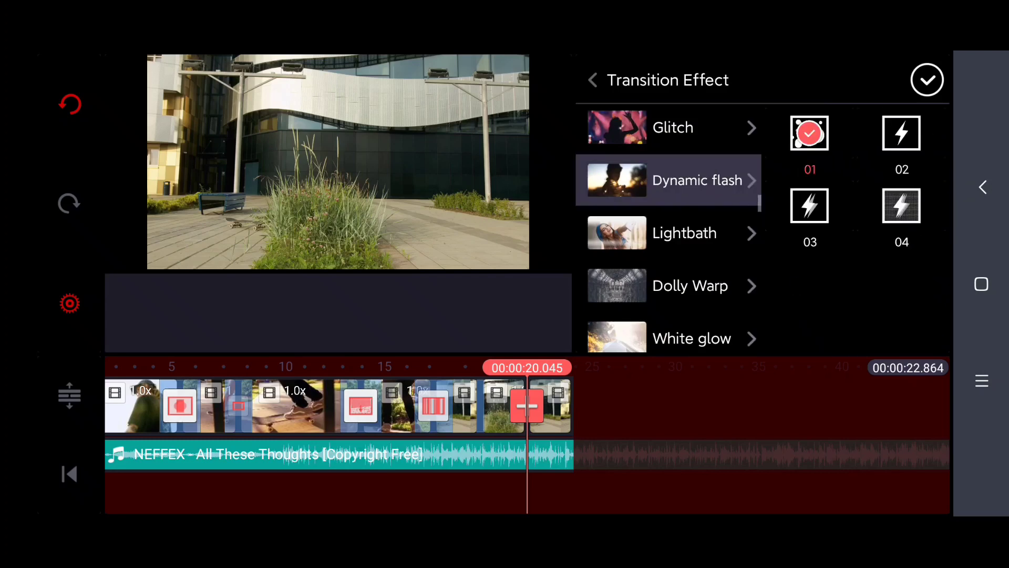
left_click(669, 180)
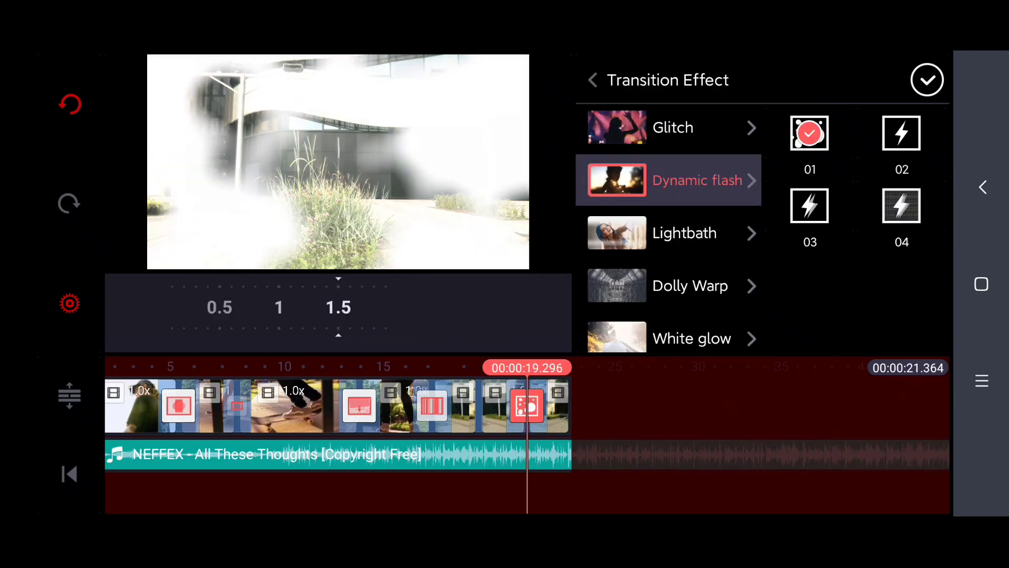
scroll("down", 3)
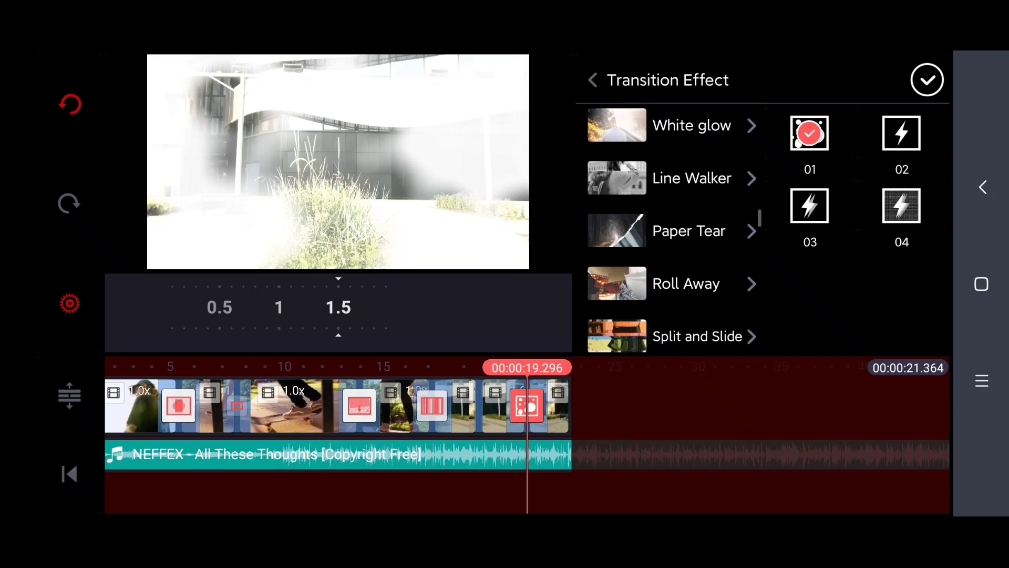
scroll("down", 3)
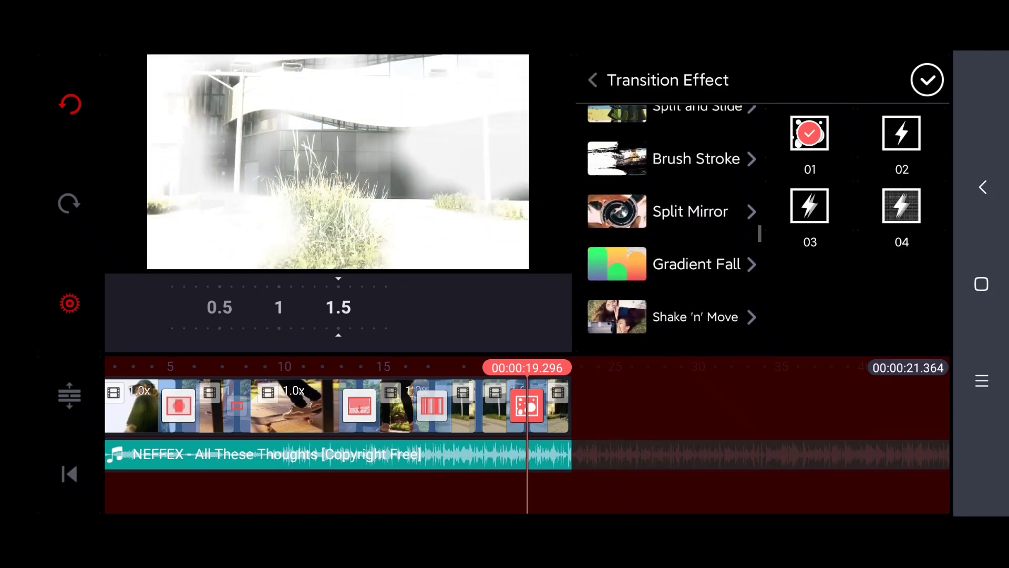
scroll("down", 3)
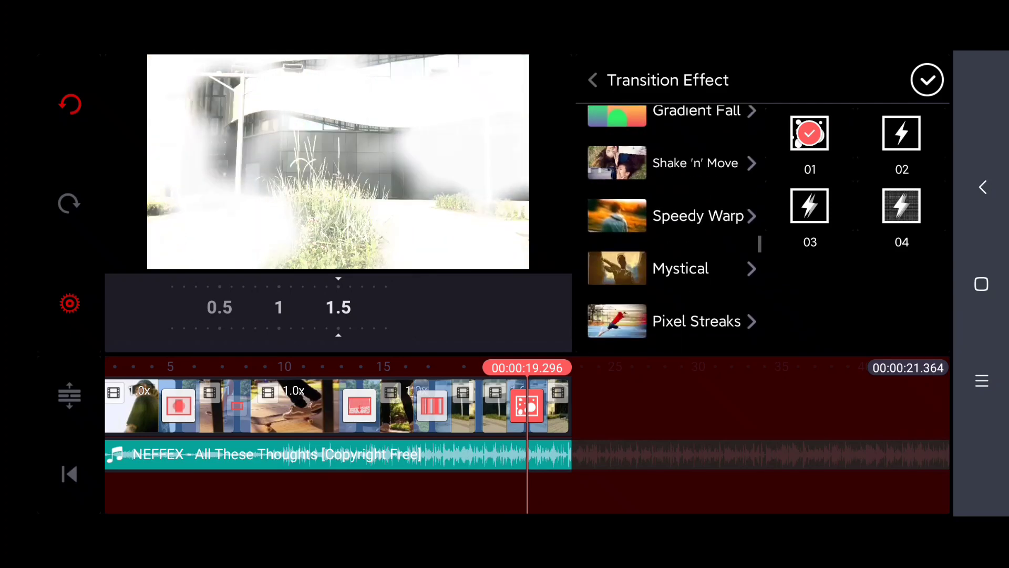
- Try Shake 'n' Move, Shake it variant 3 and Folding, then settle on a transition
left_click(681, 163)
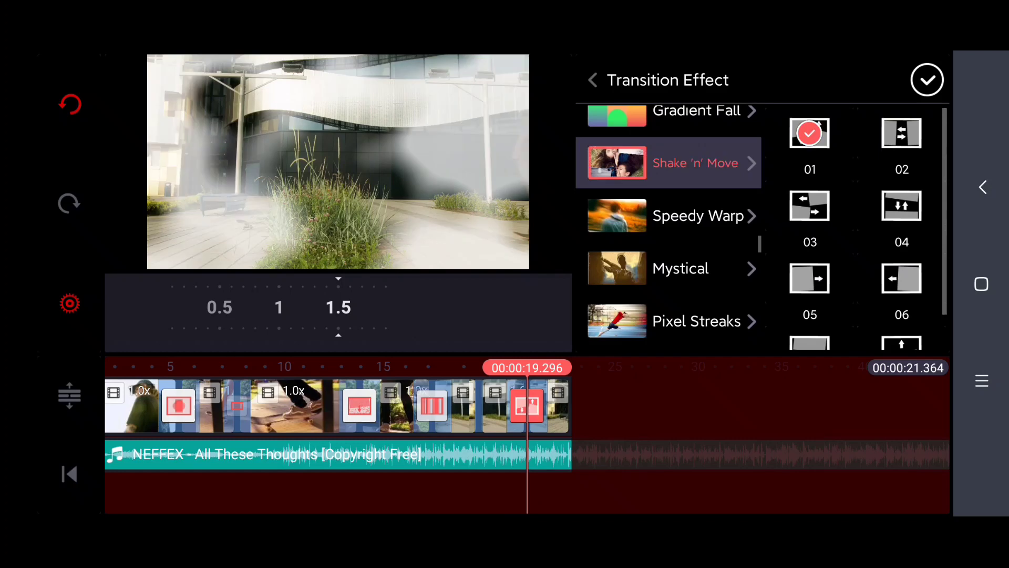
scroll("down", 3)
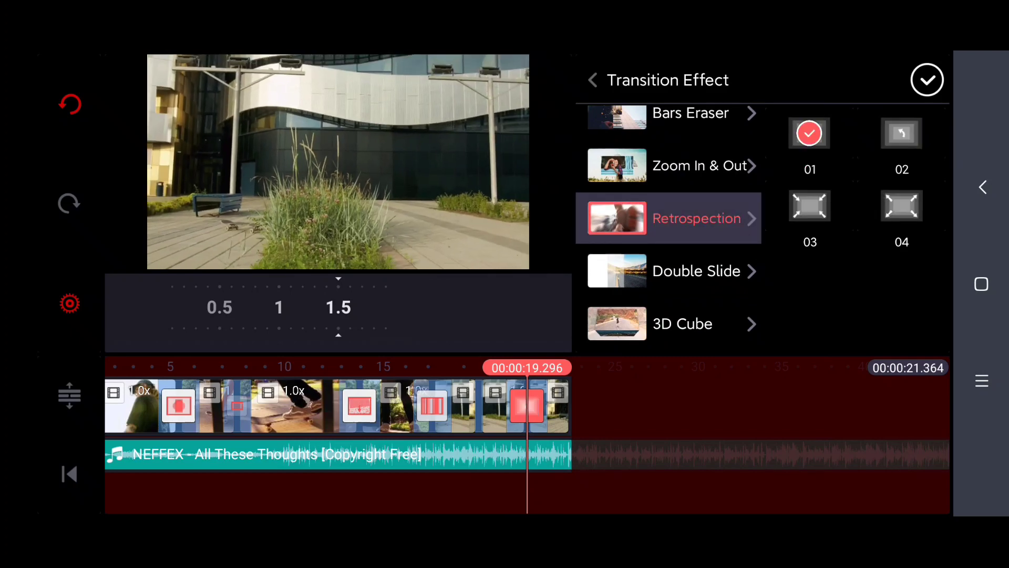
left_click(809, 206)
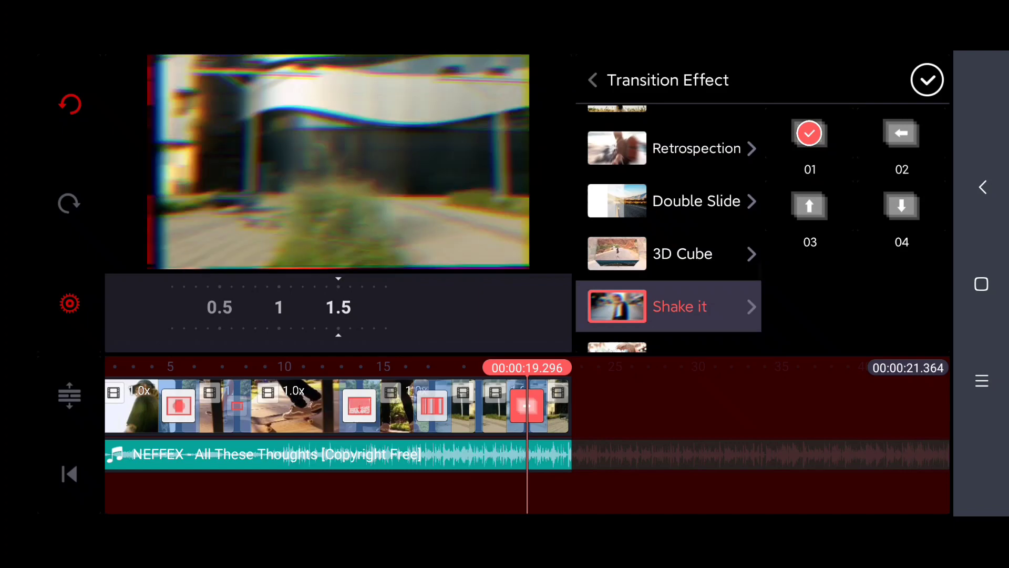
left_click(810, 206)
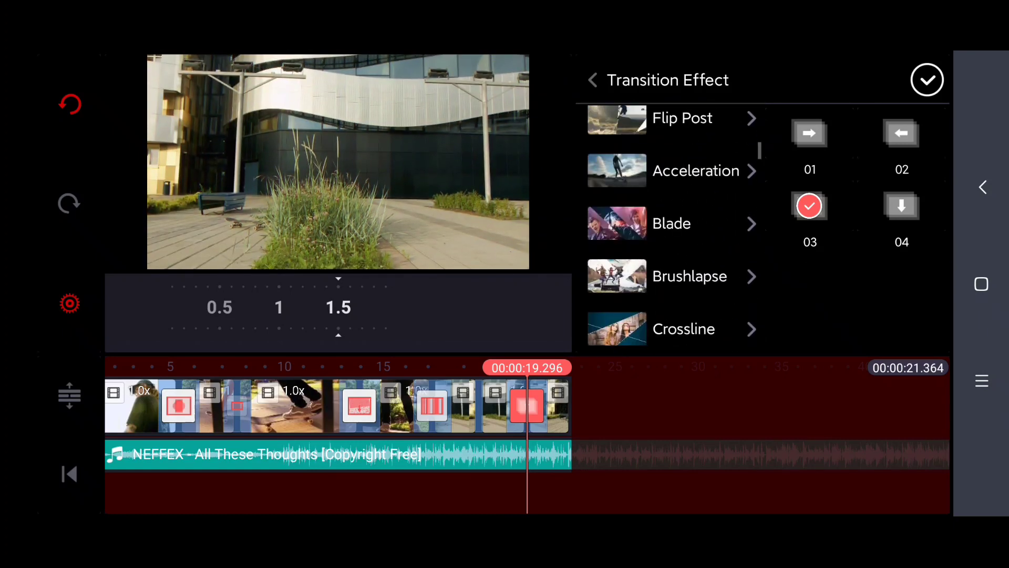
left_click(669, 223)
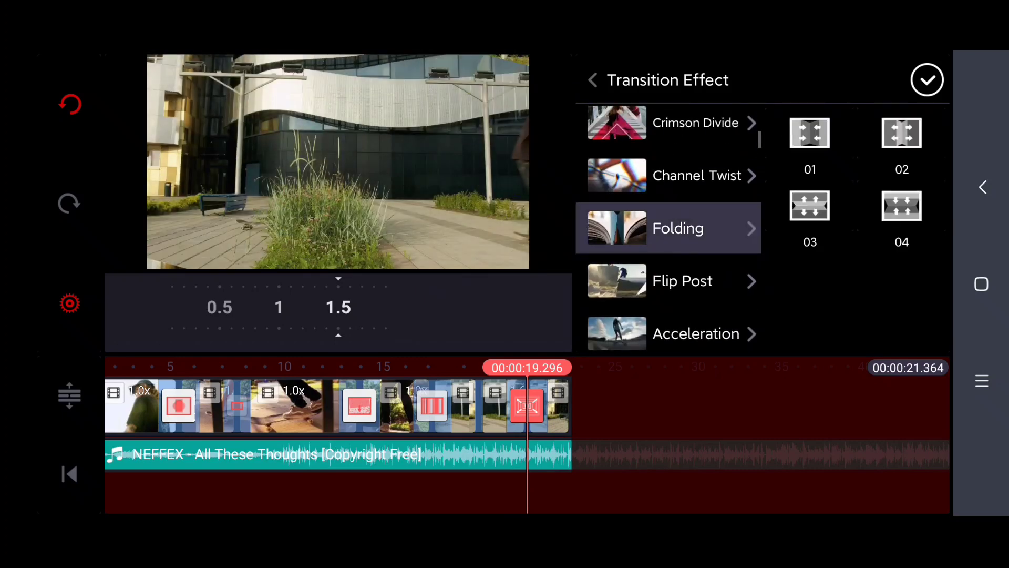
scroll("up", 3)
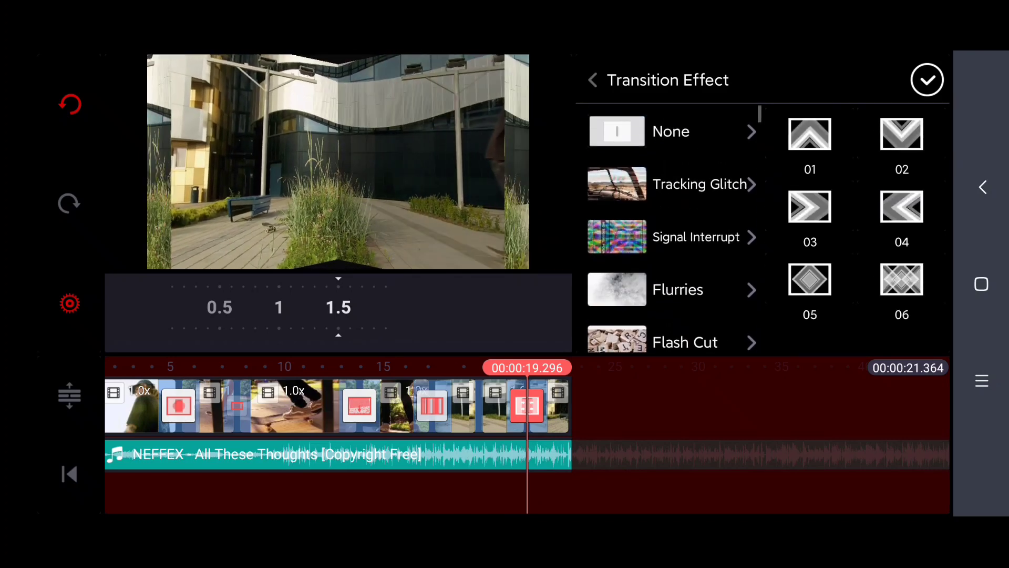
scroll("down", 3)
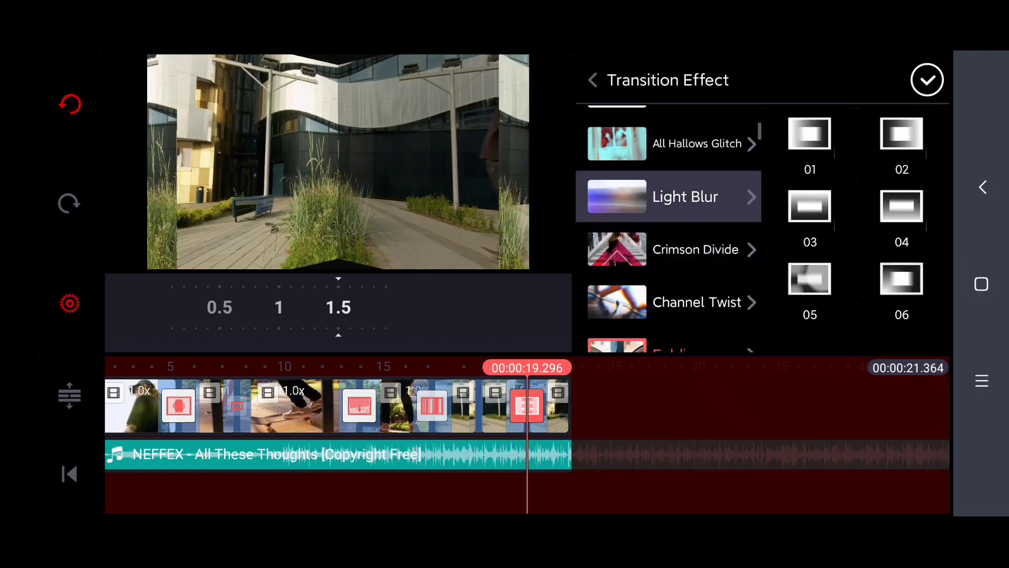
left_click(810, 133)
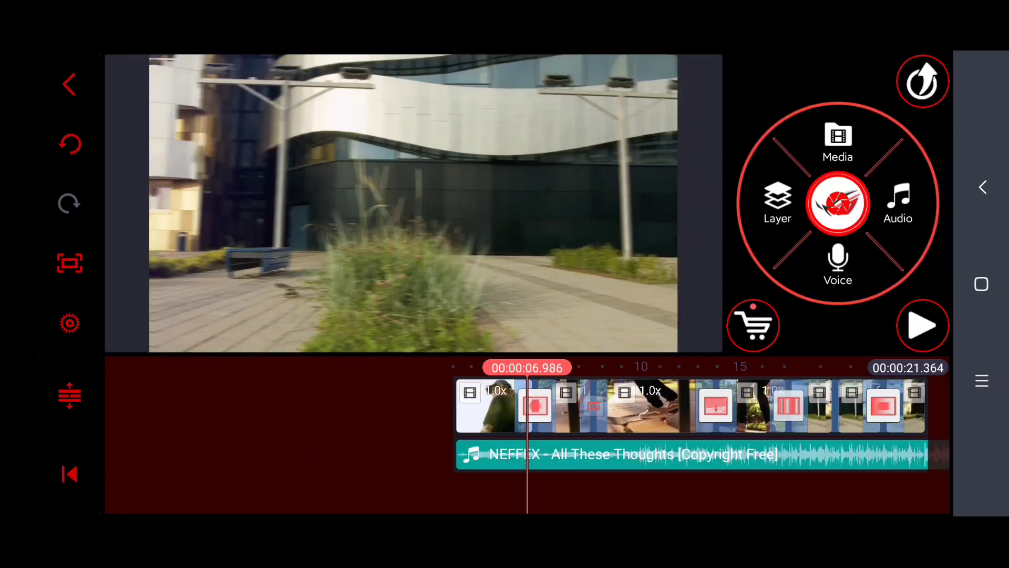
- Preview the 21.4-second video, then export it at QHD 1440p, 30 fps
left_click(923, 325)
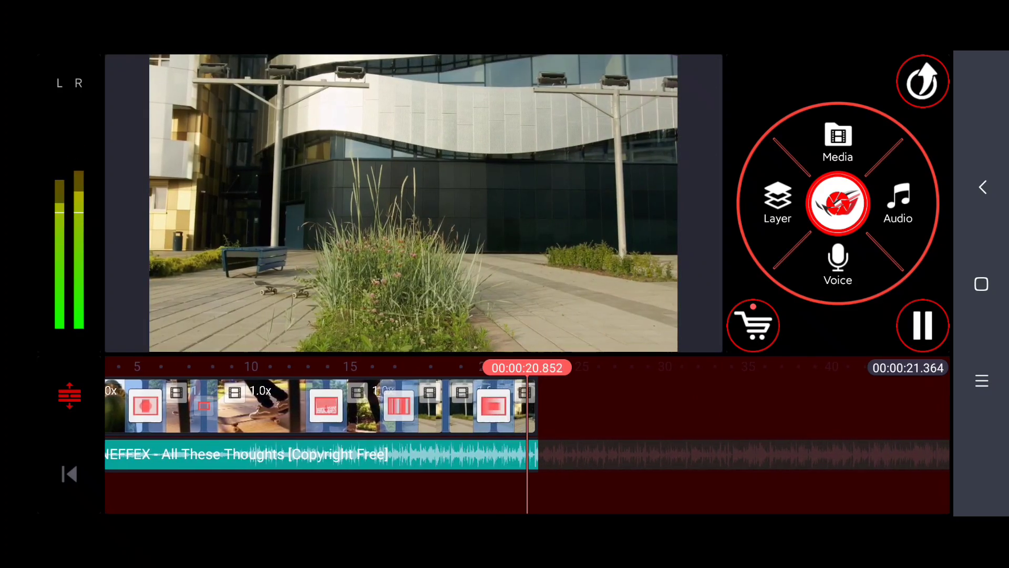
left_click(923, 325)
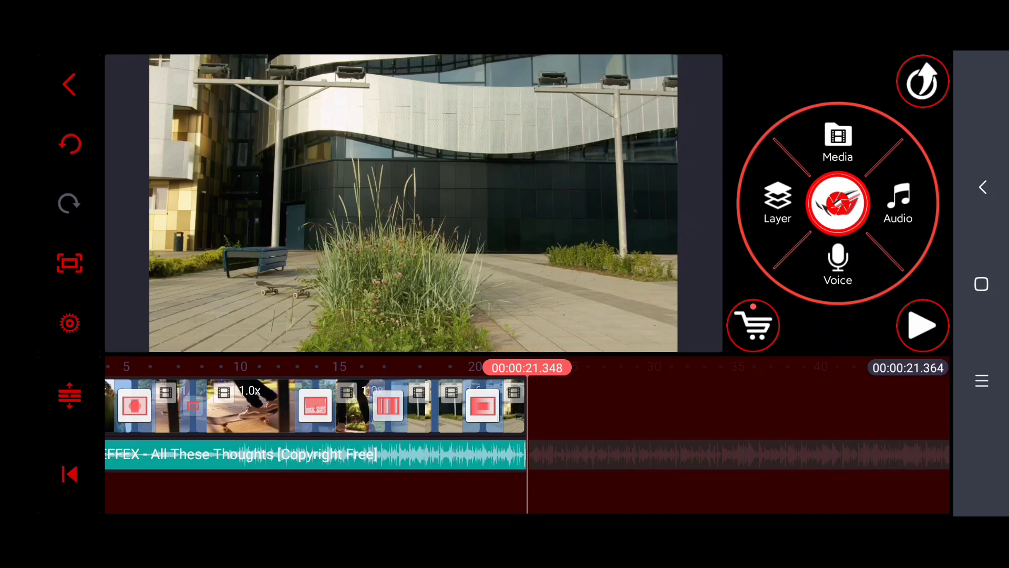
left_click(923, 80)
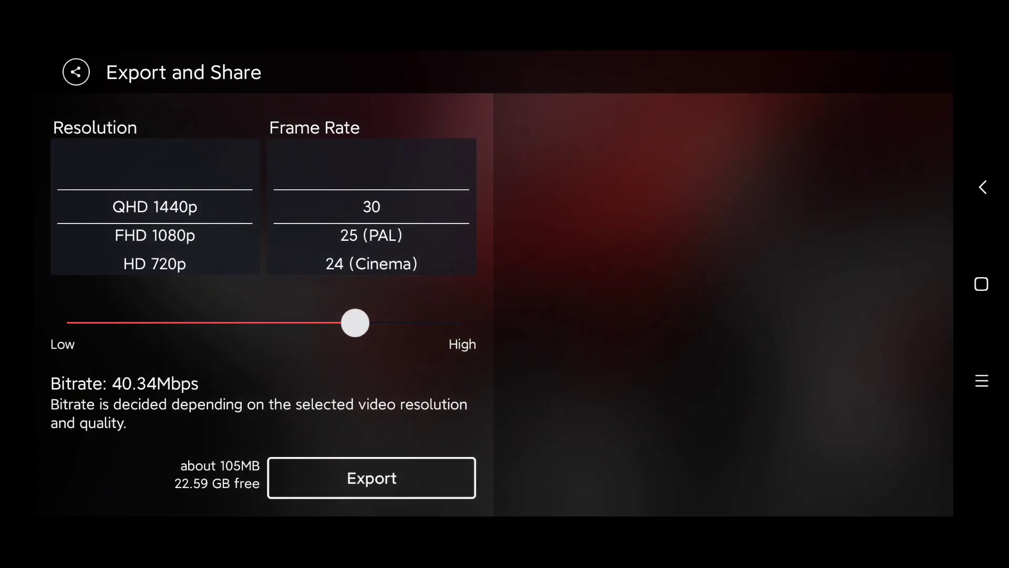
left_click(370, 478)
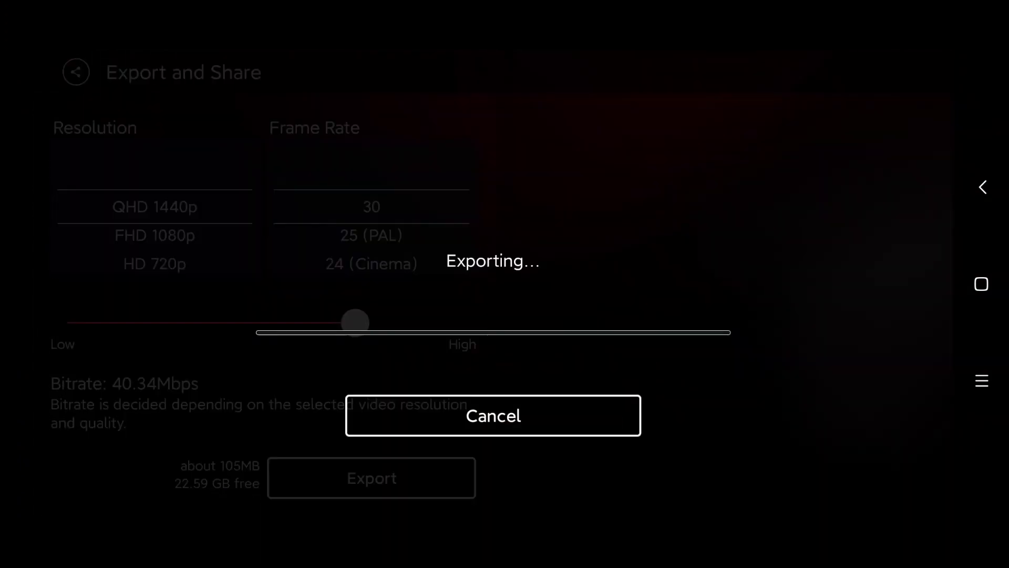